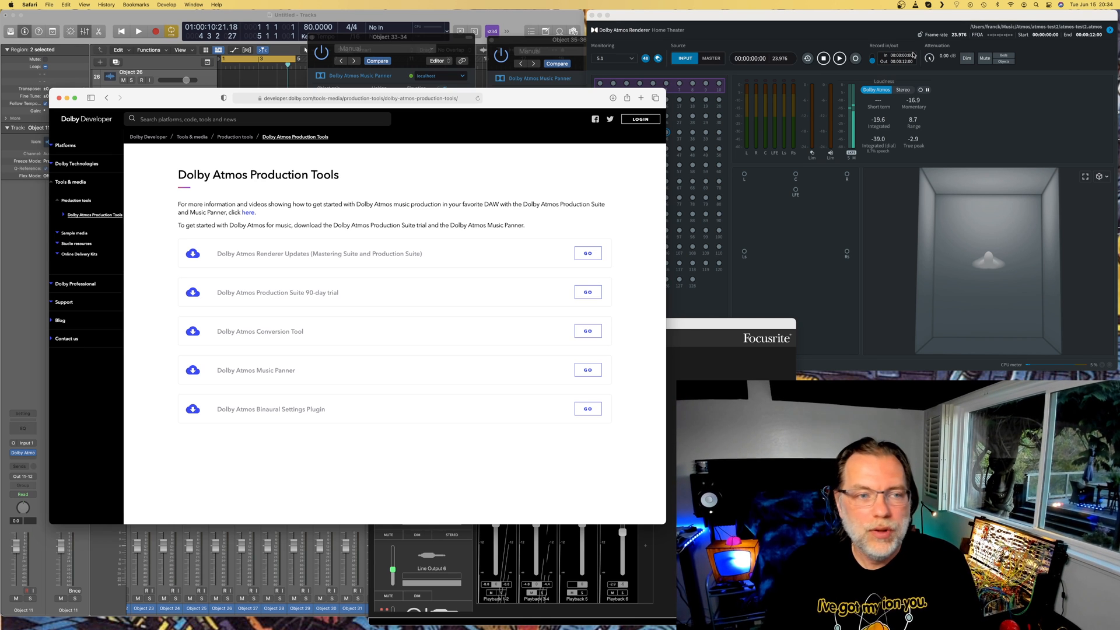
{"action": "mouse_move", "coordinate": [450, 171]}
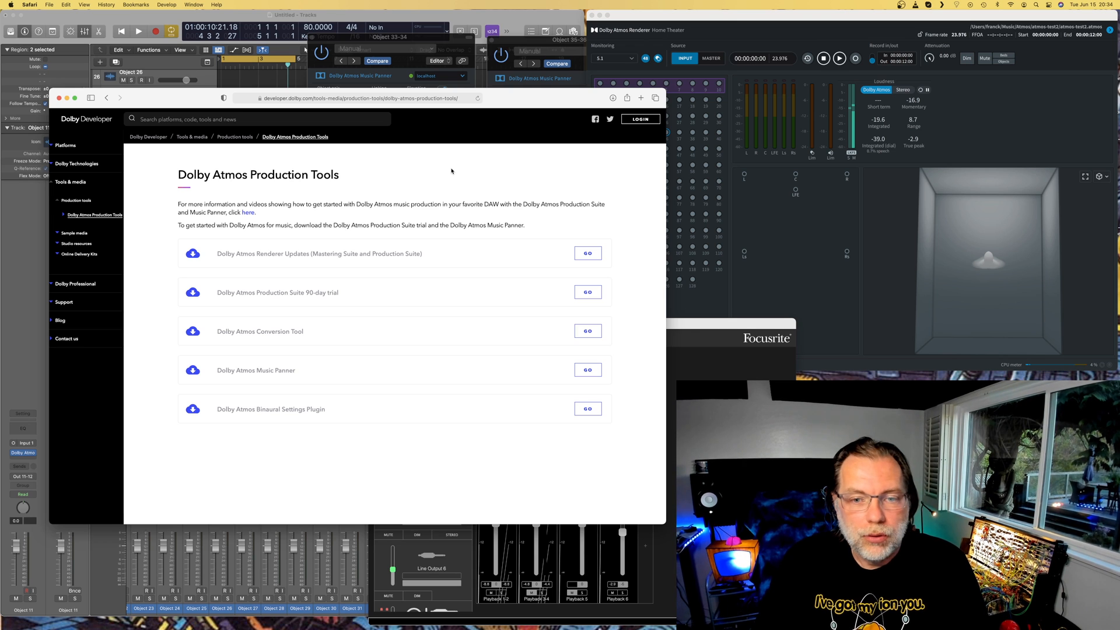
{"action": "mouse_move", "coordinate": [343, 300]}
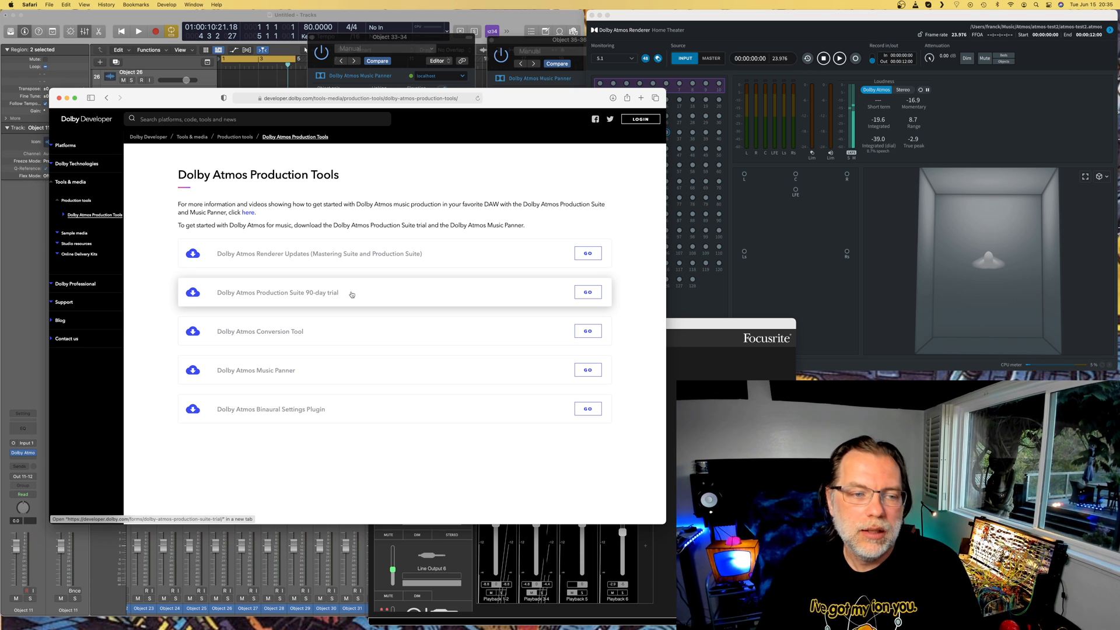
{"action": "mouse_move", "coordinate": [329, 370]}
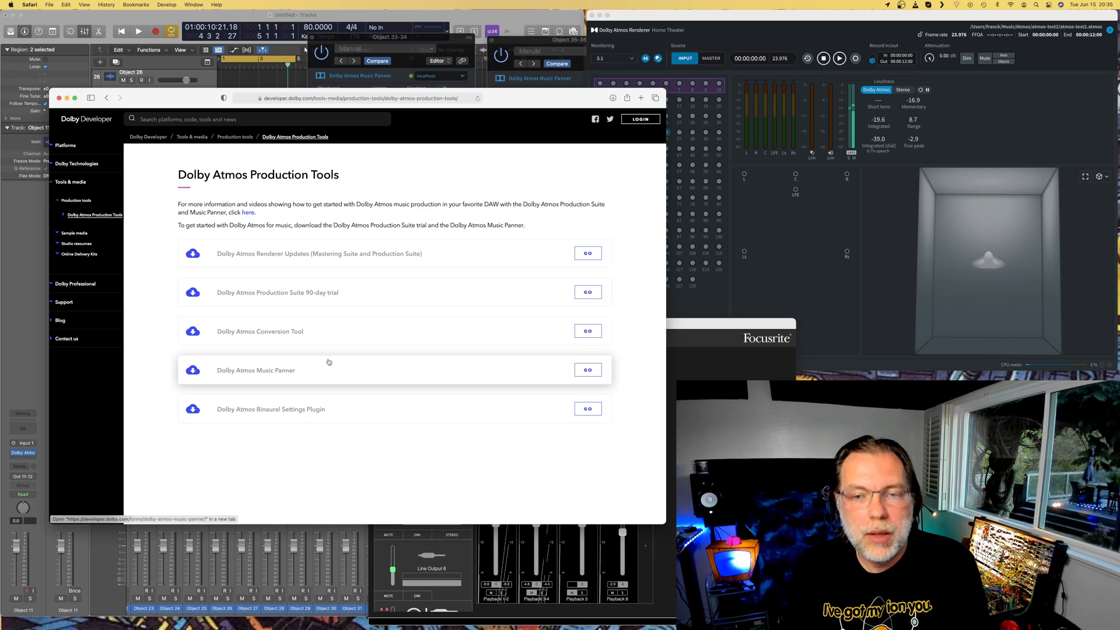
{"action": "mouse_move", "coordinate": [489, 112]}
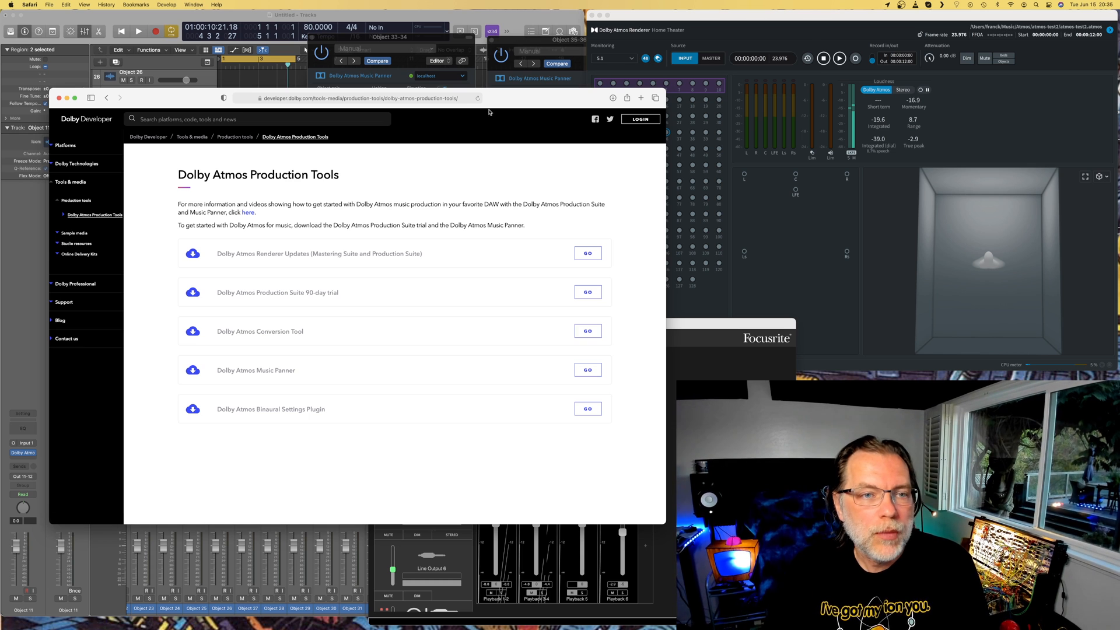
{"action": "mouse_move", "coordinate": [491, 12]}
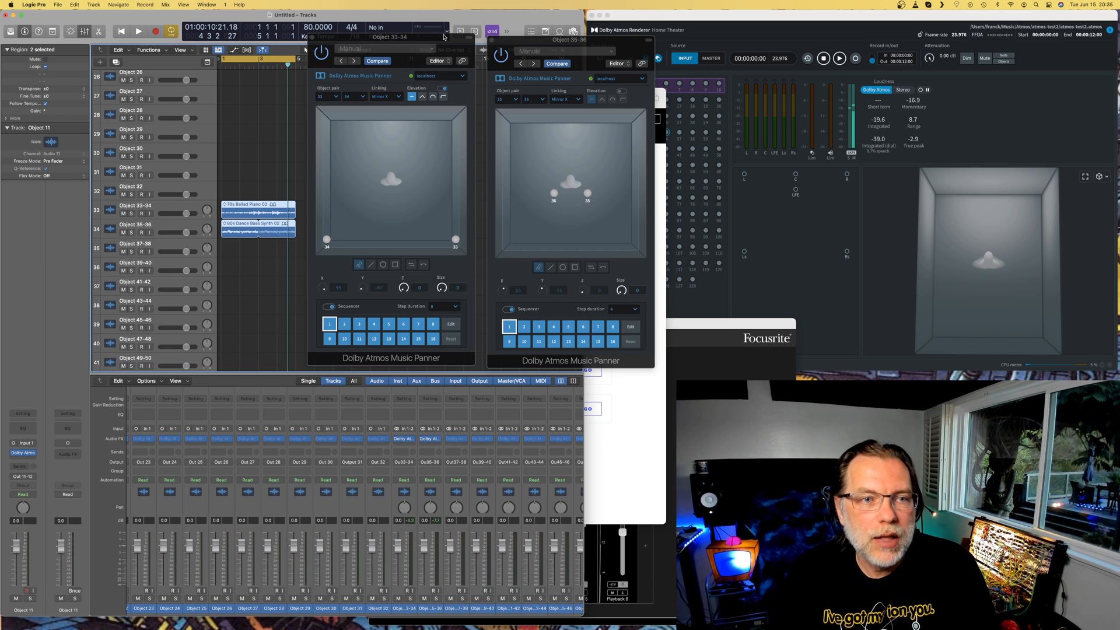
{"action": "mouse_move", "coordinate": [640, 32]}
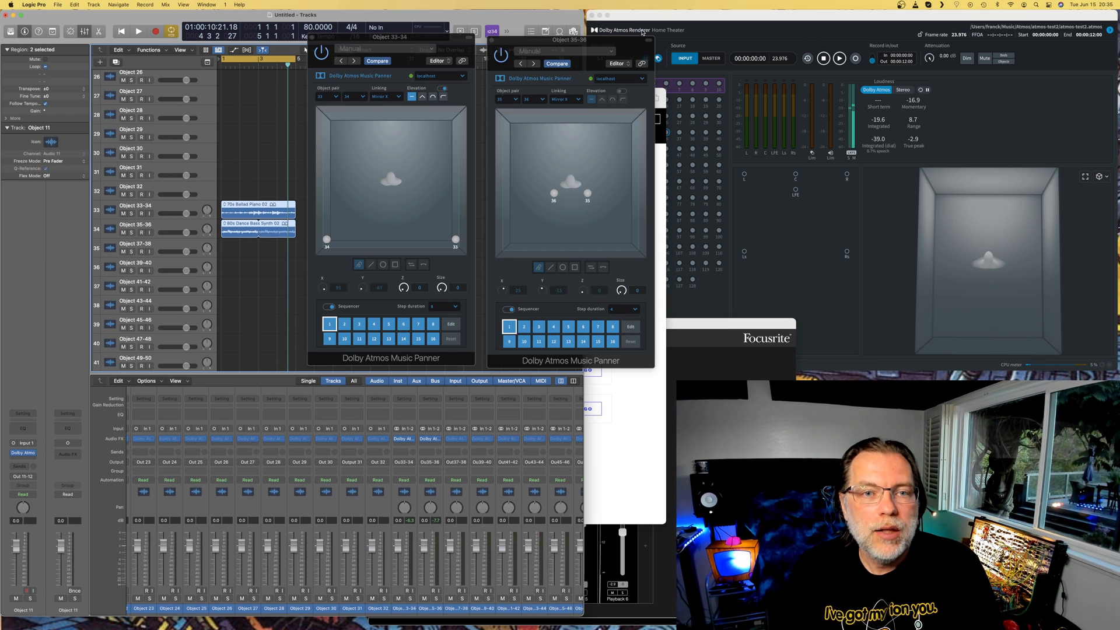
Close both Dolby Atmos Music Panner windows to reveal the bed and object tracks
{"action": "left_click", "coordinate": [639, 16]}
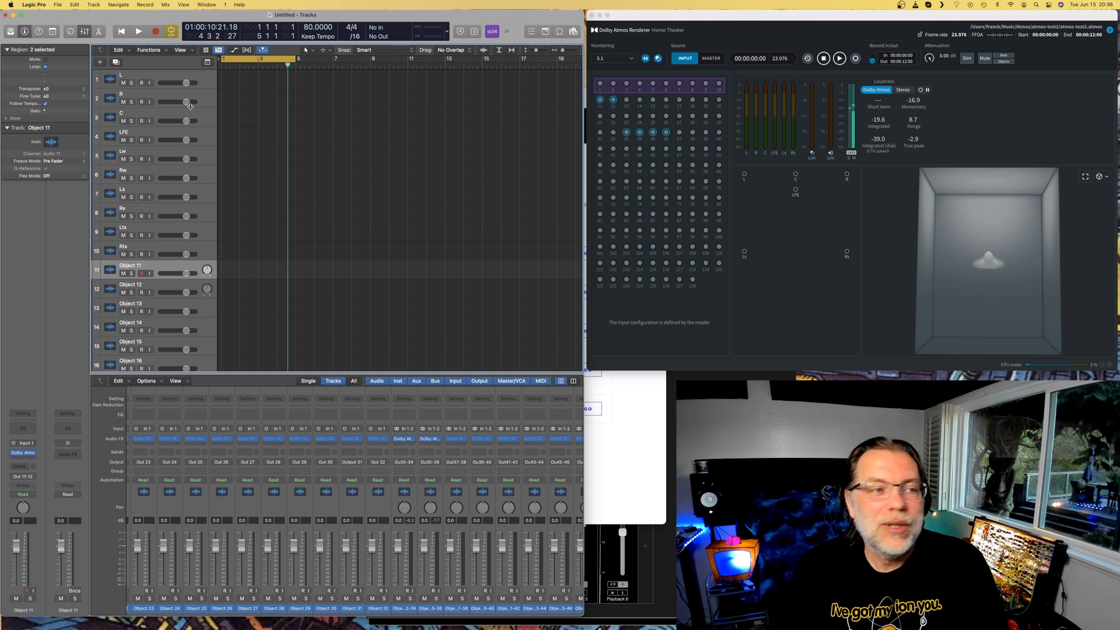
{"action": "mouse_move", "coordinate": [127, 161]}
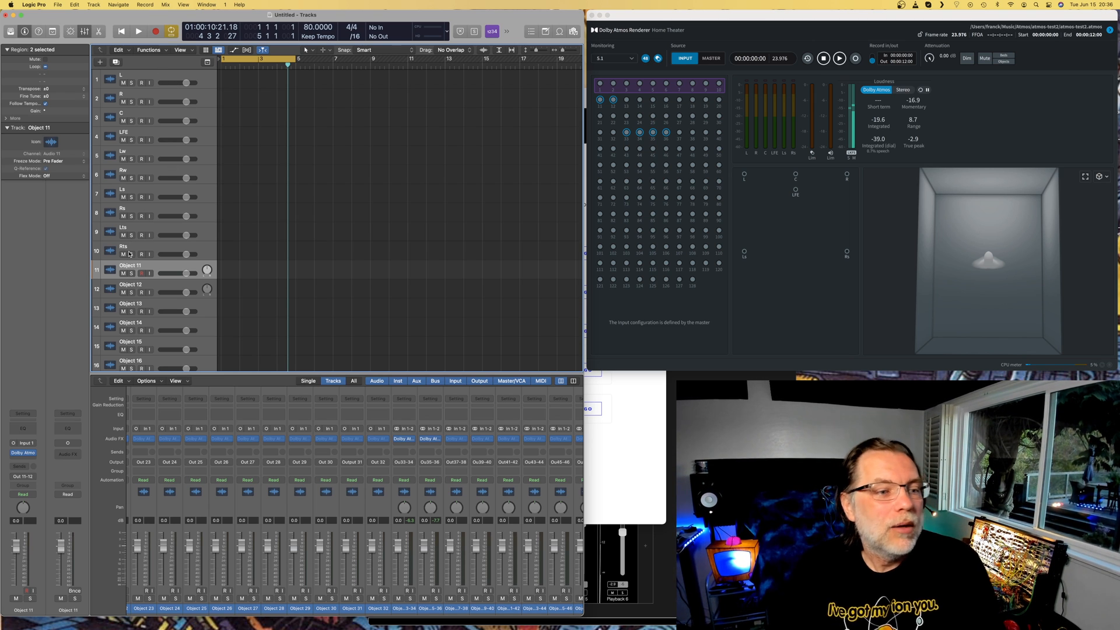
{"action": "mouse_move", "coordinate": [140, 293]}
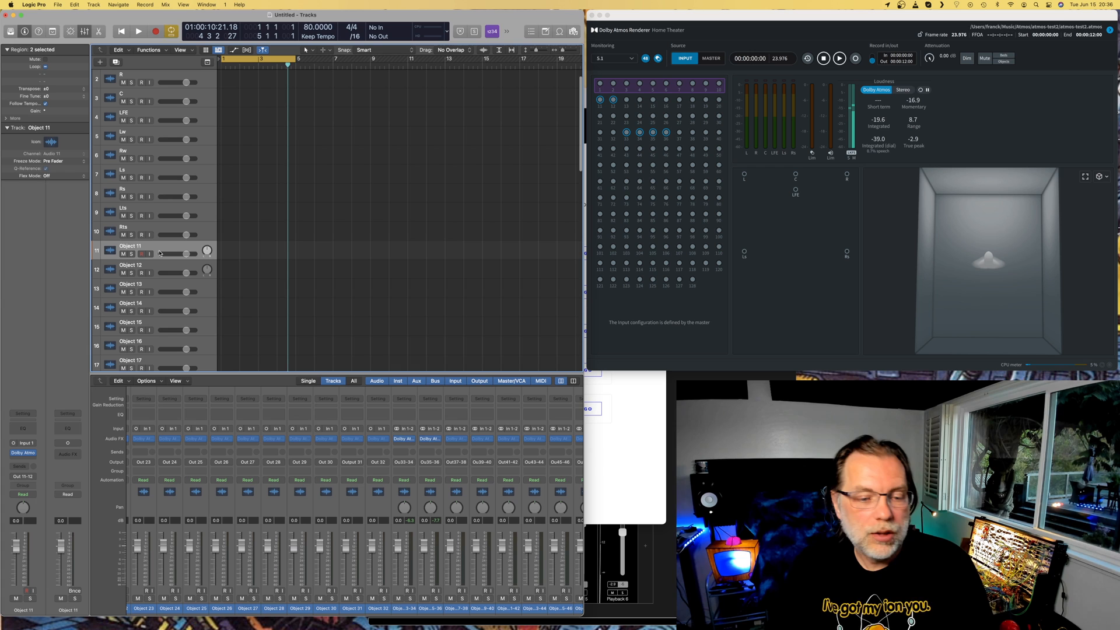
Scroll the track list from the bed tracks down to the piano and synth object tracks
{"action": "scroll", "scroll_direction": "down", "scroll_amount": 3}
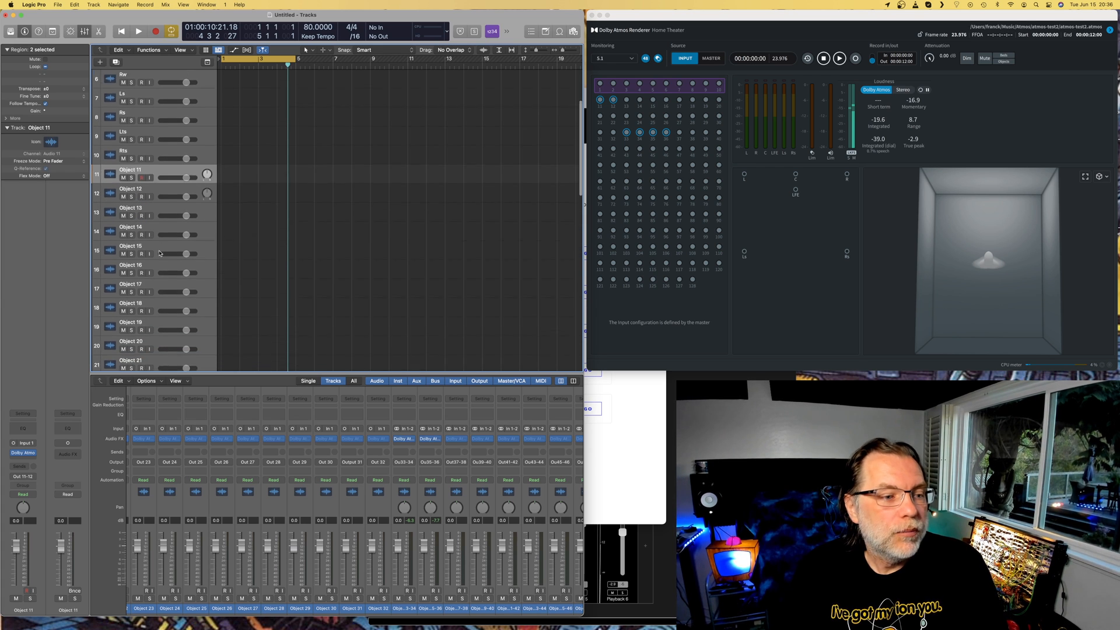
{"action": "scroll", "scroll_direction": "down", "scroll_amount": 3}
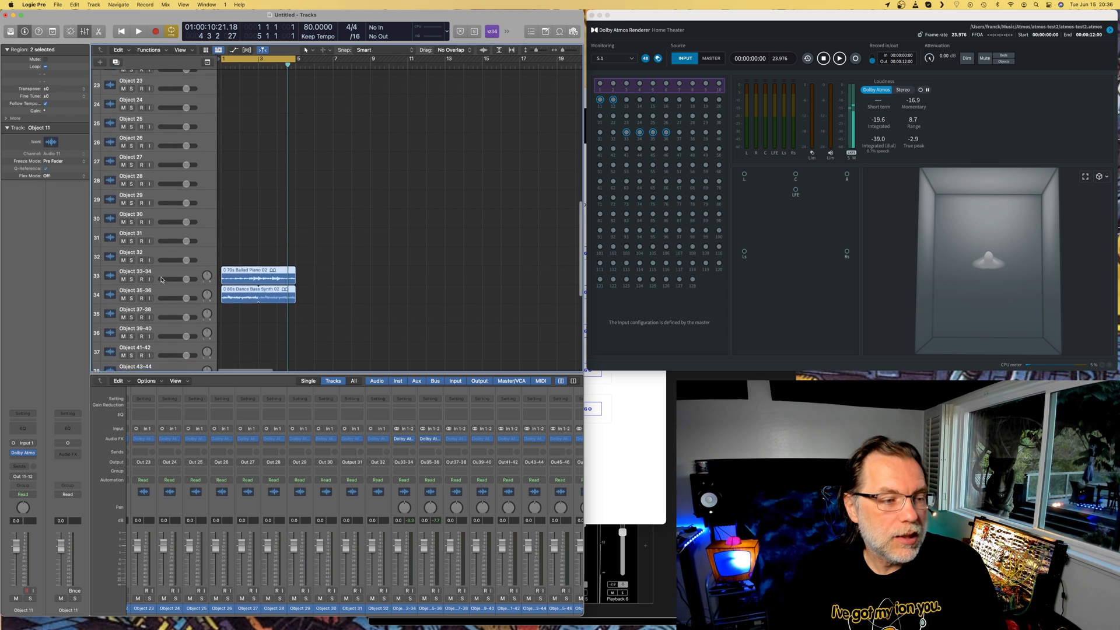
{"action": "scroll", "scroll_direction": "down", "scroll_amount": 3}
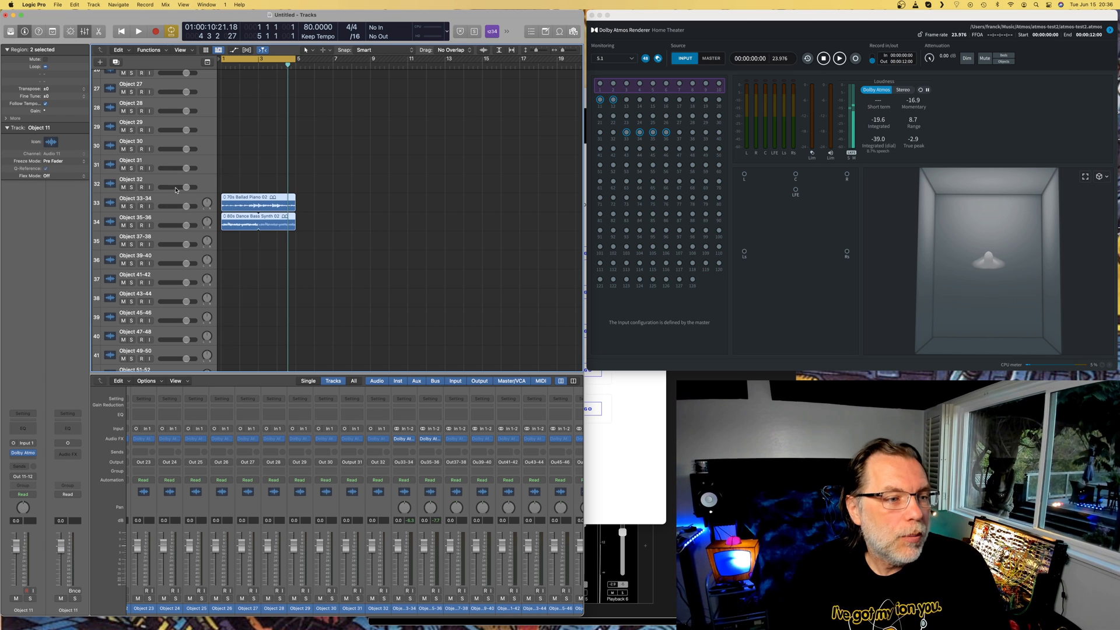
{"action": "mouse_move", "coordinate": [162, 202]}
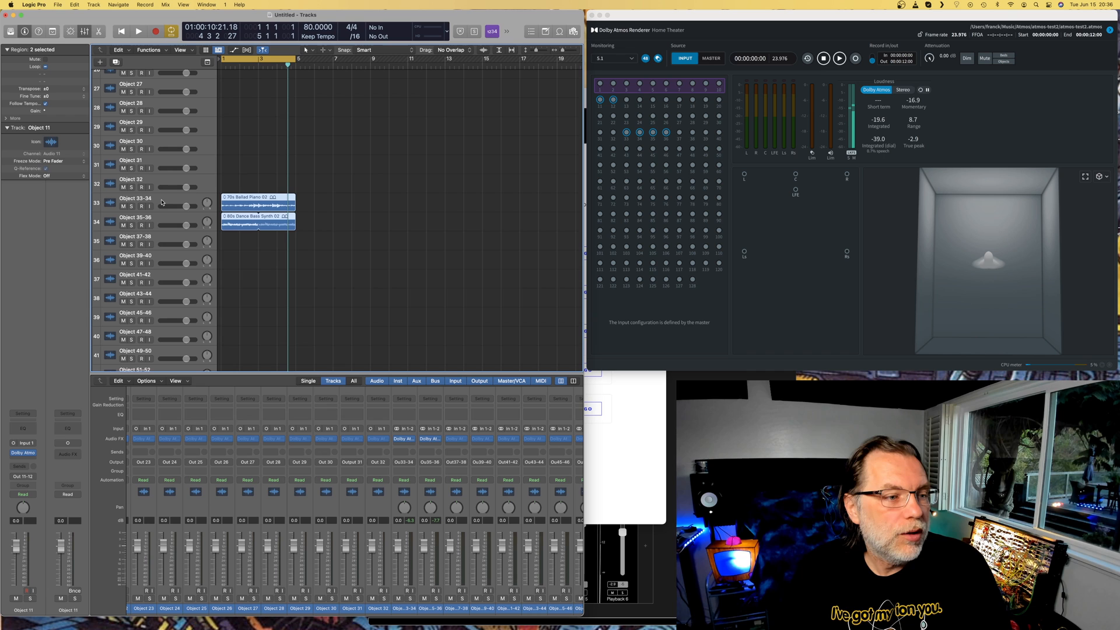
{"action": "mouse_move", "coordinate": [182, 245]}
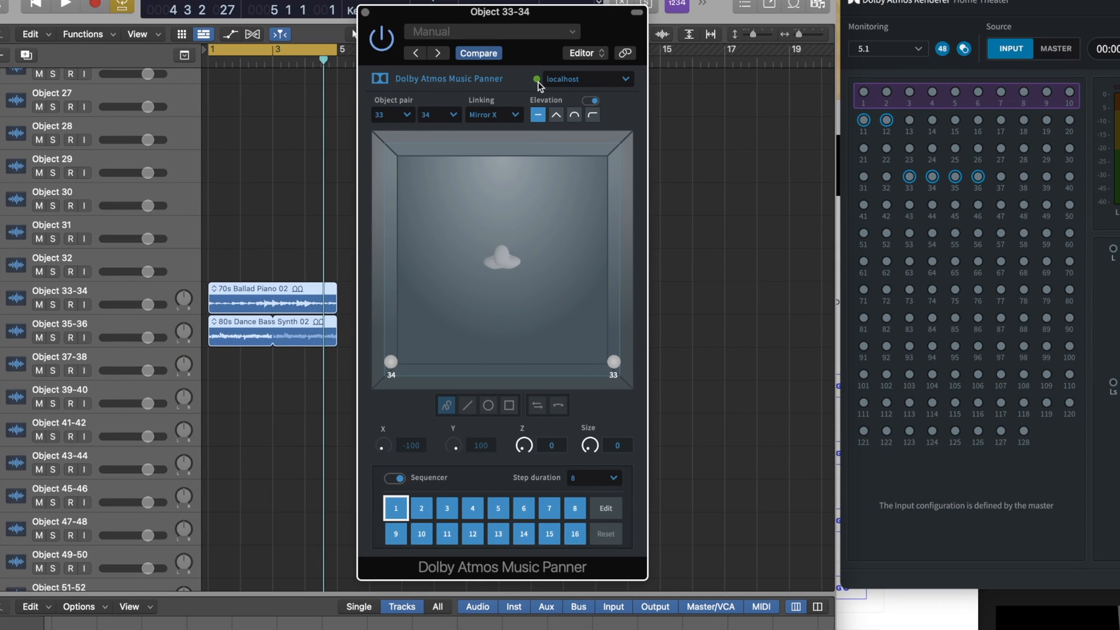
{"action": "mouse_move", "coordinate": [573, 91]}
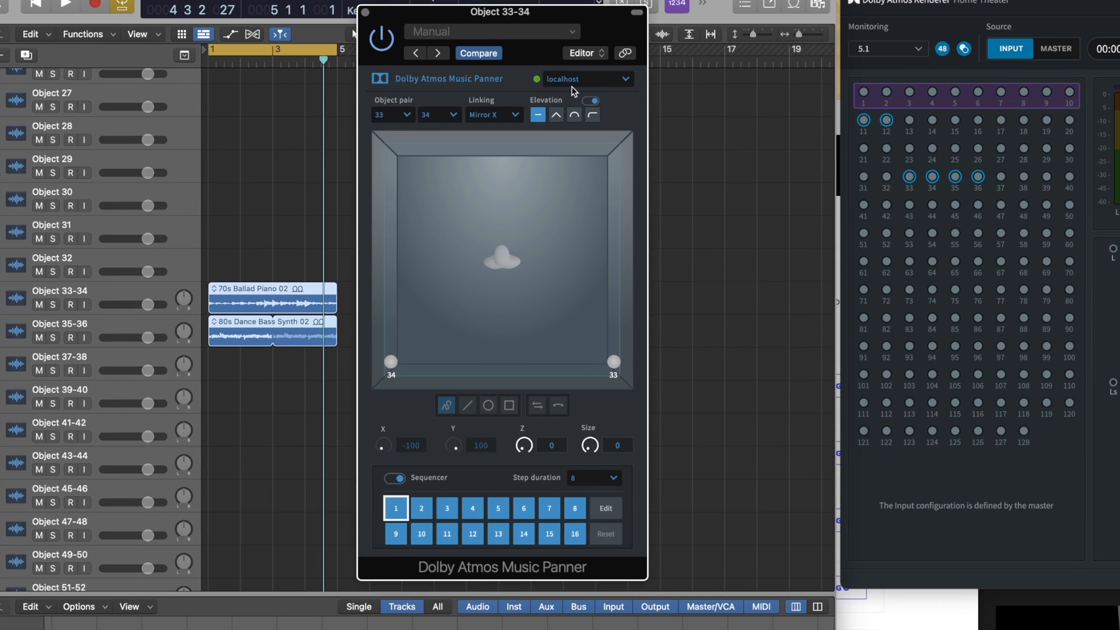
{"action": "mouse_move", "coordinate": [539, 179]}
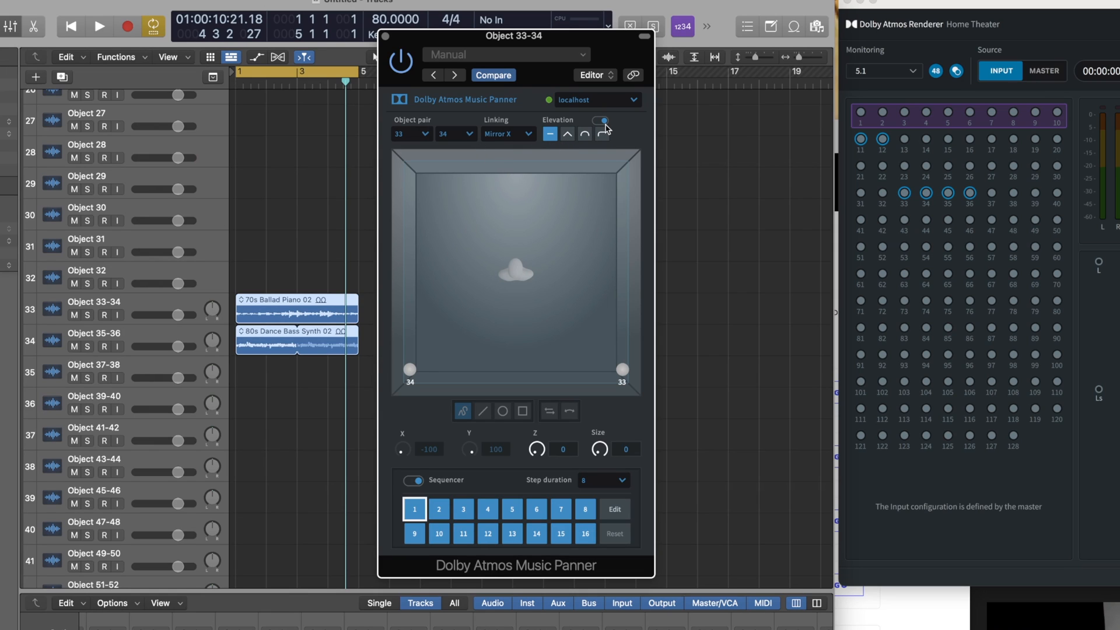
{"action": "left_click", "coordinate": [602, 121]}
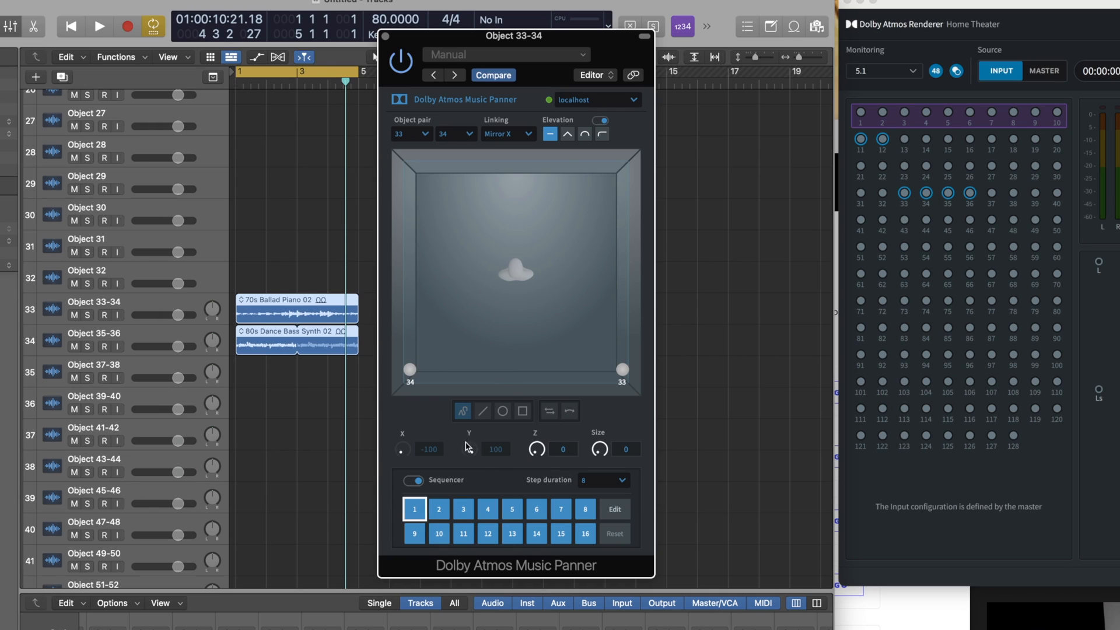
{"action": "mouse_move", "coordinate": [546, 458]}
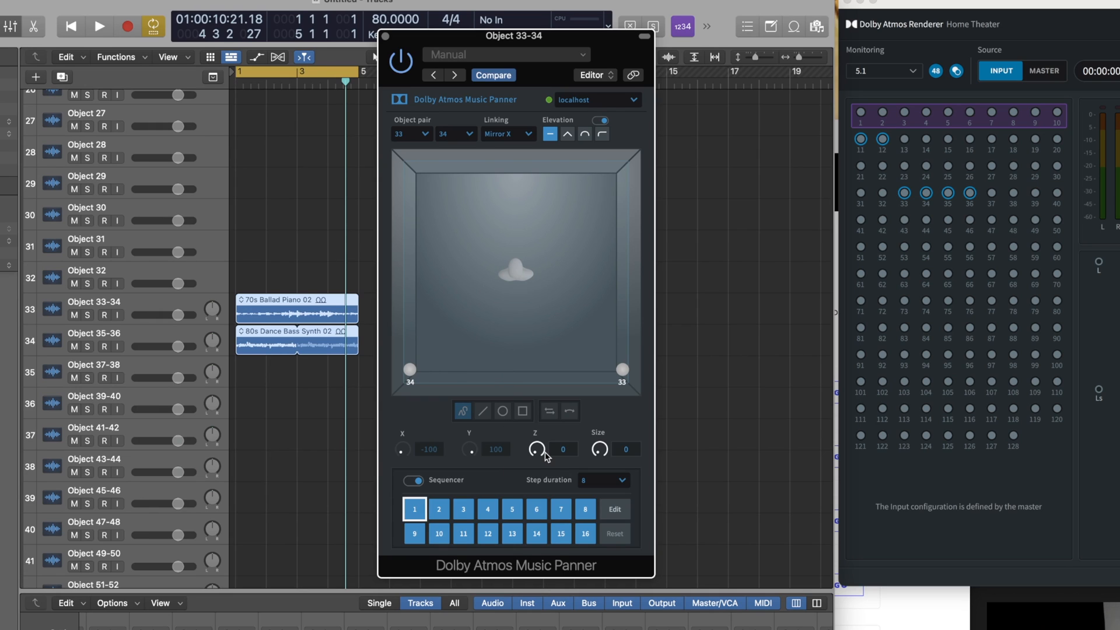
{"action": "mouse_move", "coordinate": [432, 444]}
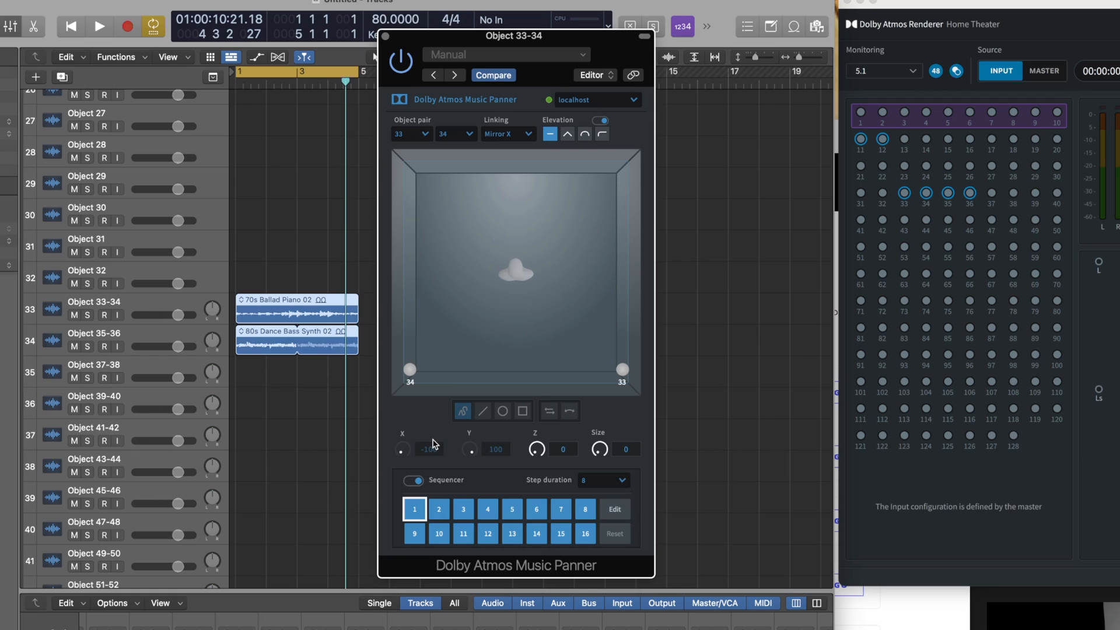
{"action": "mouse_move", "coordinate": [602, 410]}
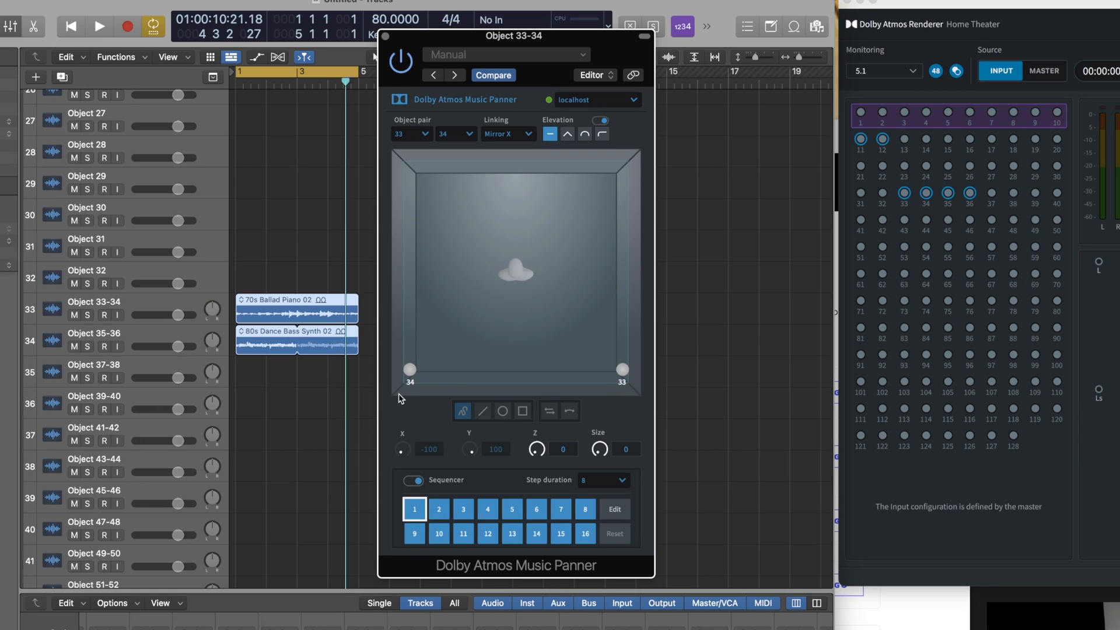
{"action": "mouse_move", "coordinate": [476, 388]}
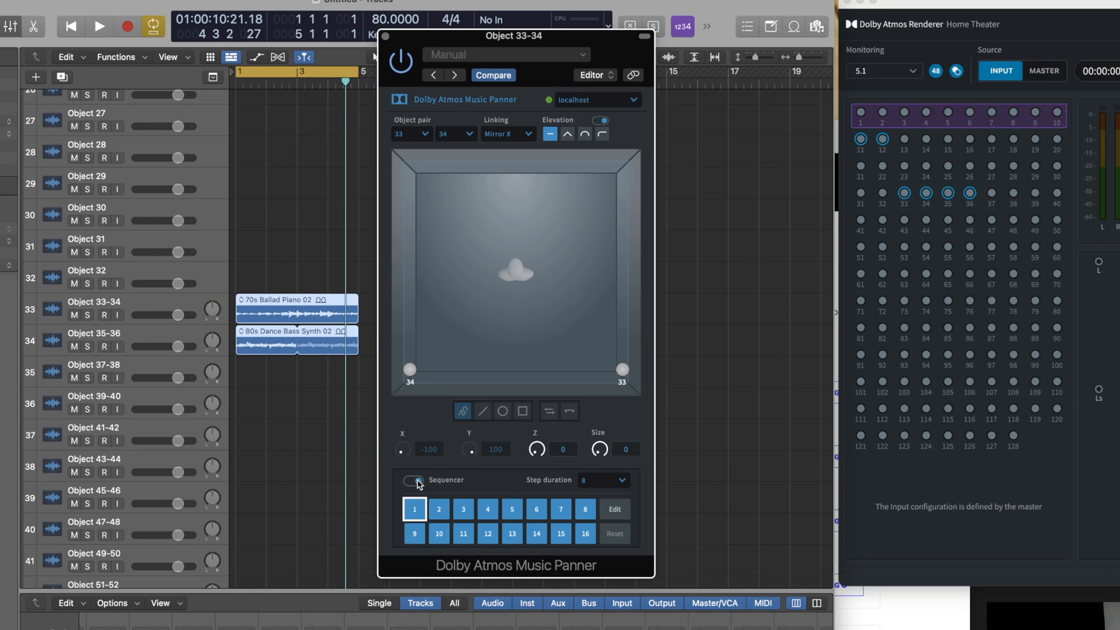
Draw an X-shaped motion path for sequencer step 2 in the Object 33-34 panner
{"action": "left_click", "coordinate": [413, 480]}
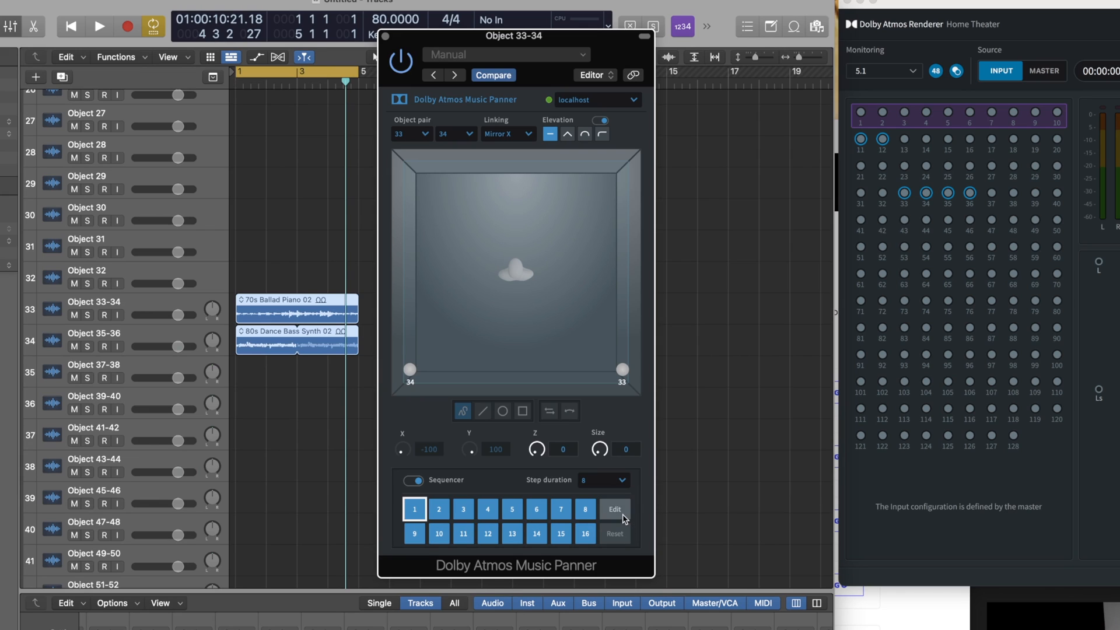
{"action": "left_click", "coordinate": [612, 508]}
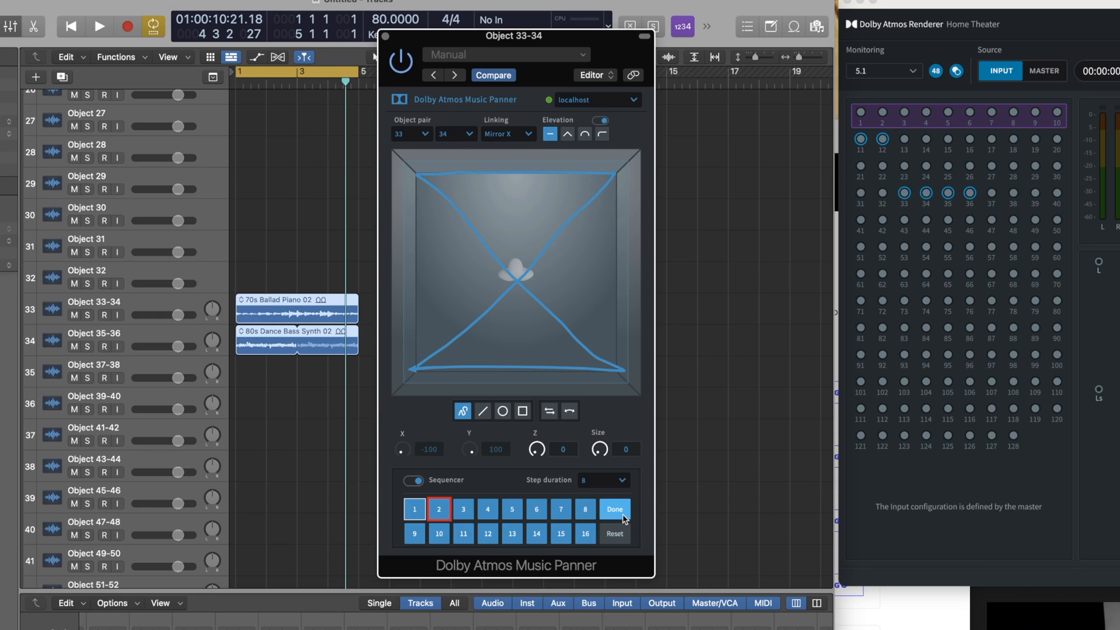
{"action": "mouse_move", "coordinate": [631, 482]}
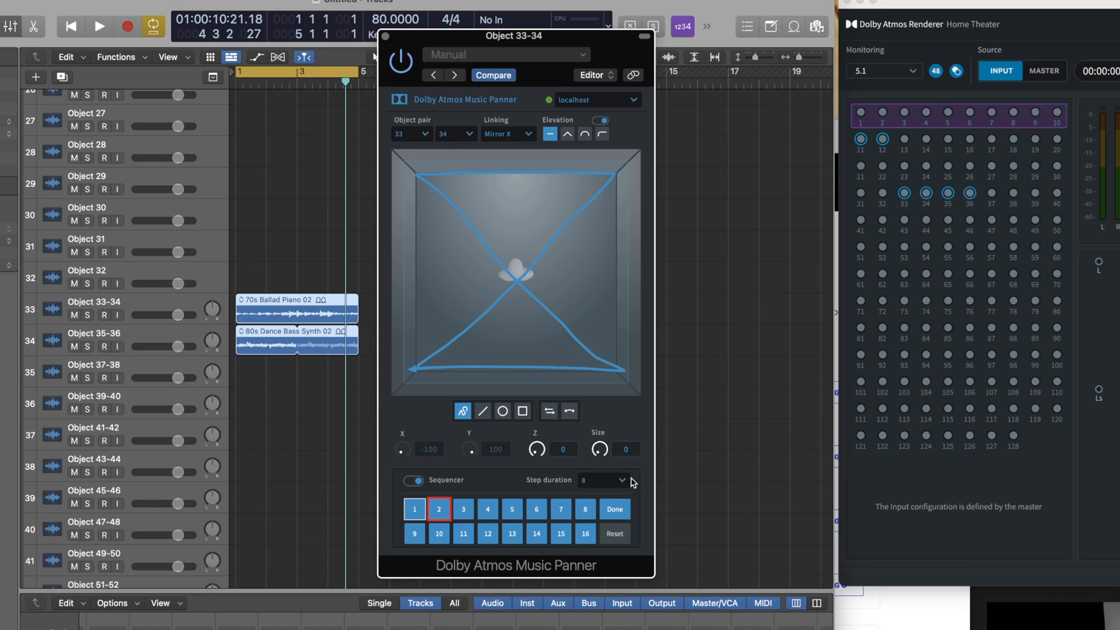
{"action": "mouse_move", "coordinate": [627, 483]}
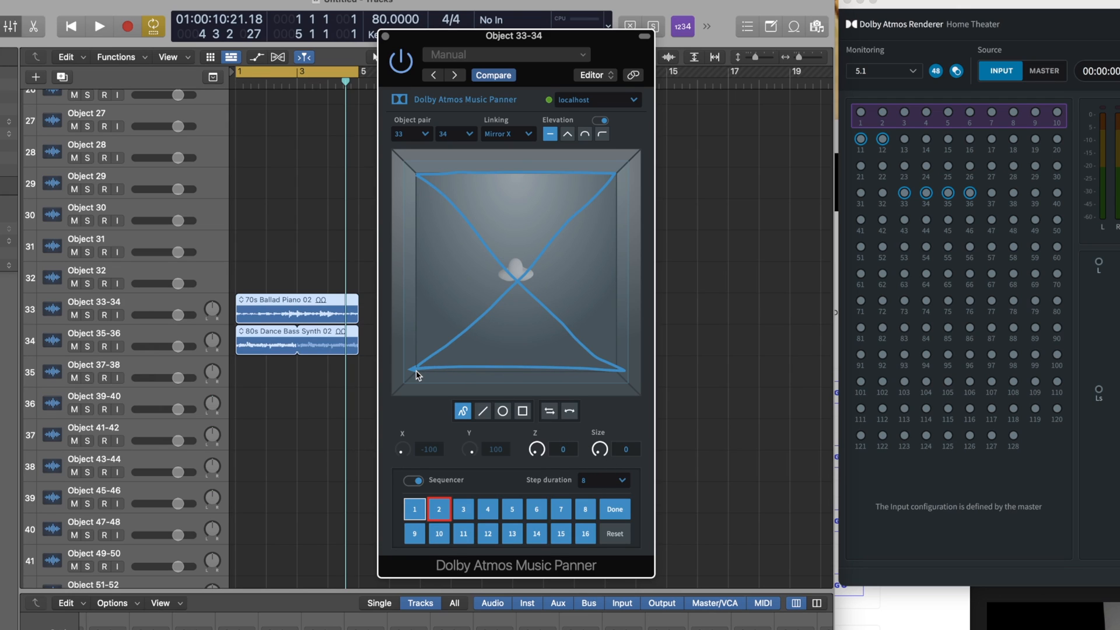
{"action": "mouse_move", "coordinate": [456, 443]}
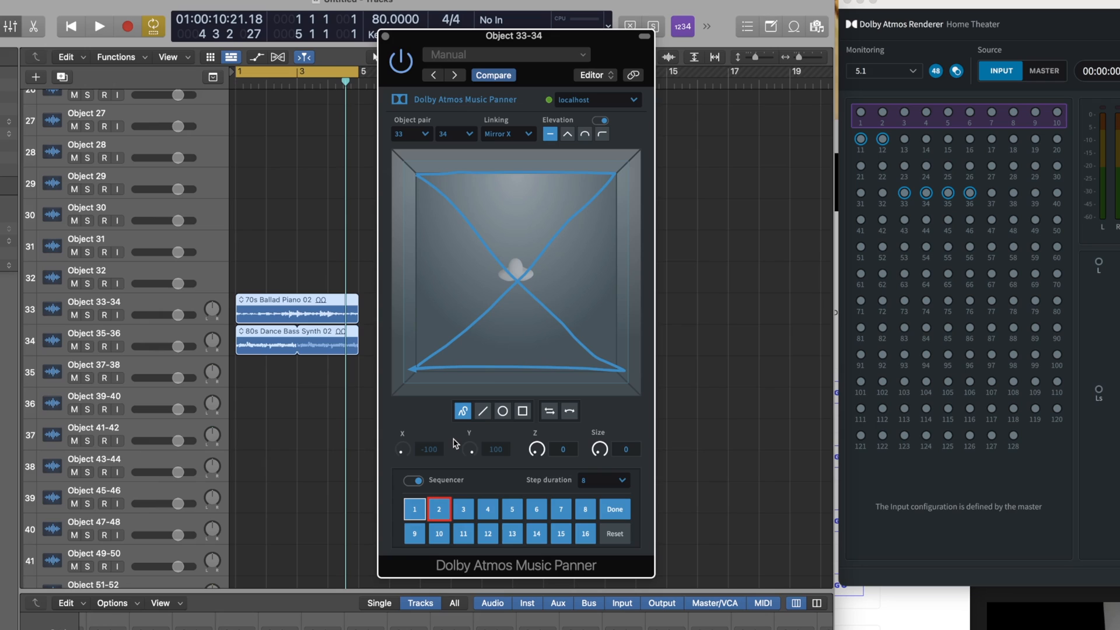
{"action": "mouse_move", "coordinate": [471, 465]}
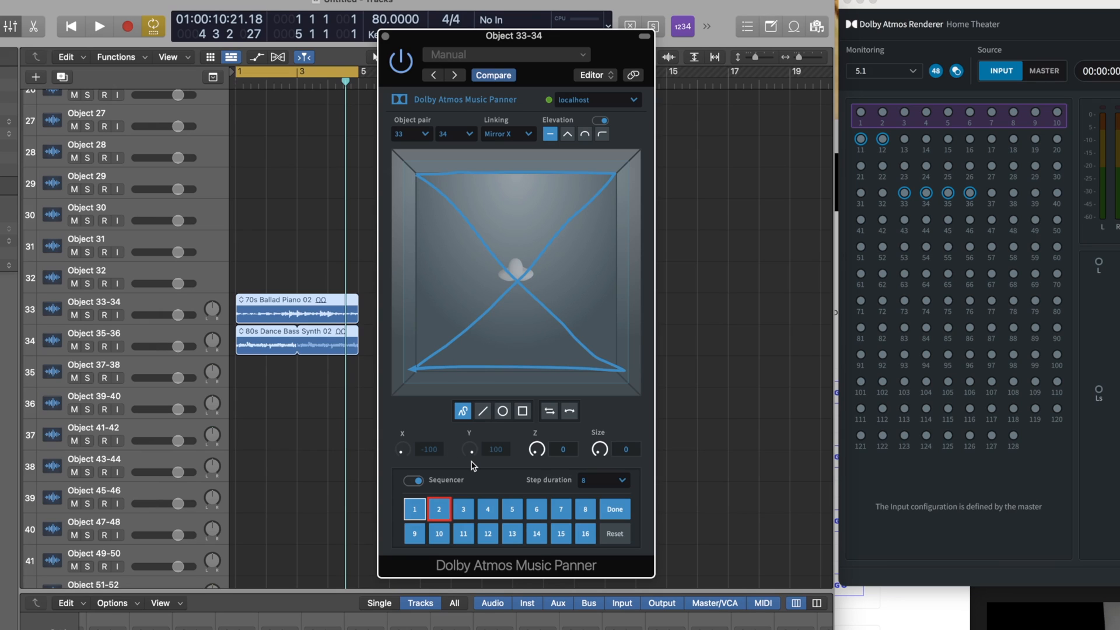
{"action": "mouse_move", "coordinate": [490, 483]}
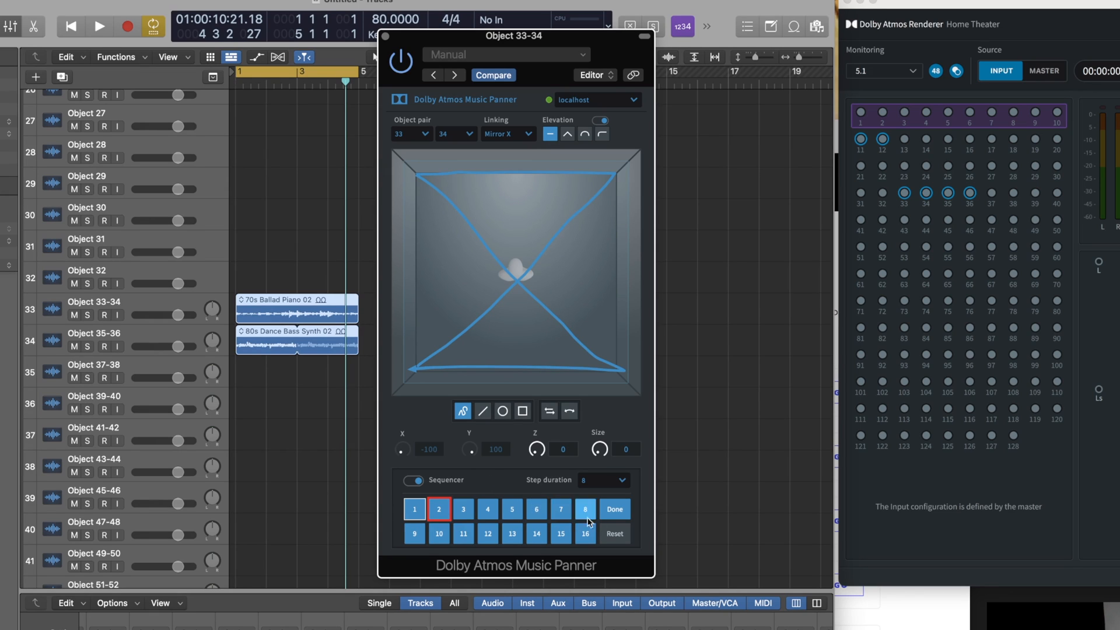
{"action": "left_click", "coordinate": [614, 509]}
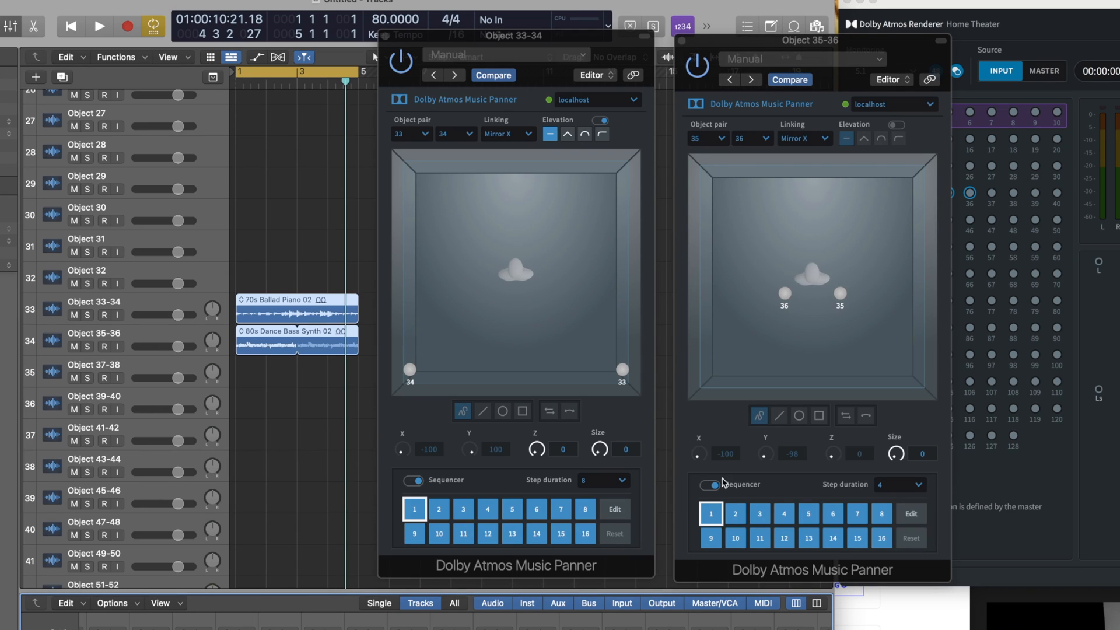
Open the Object 35-36 panner beside the piano panner, with sequencer step duration 4
{"action": "left_click", "coordinate": [710, 484]}
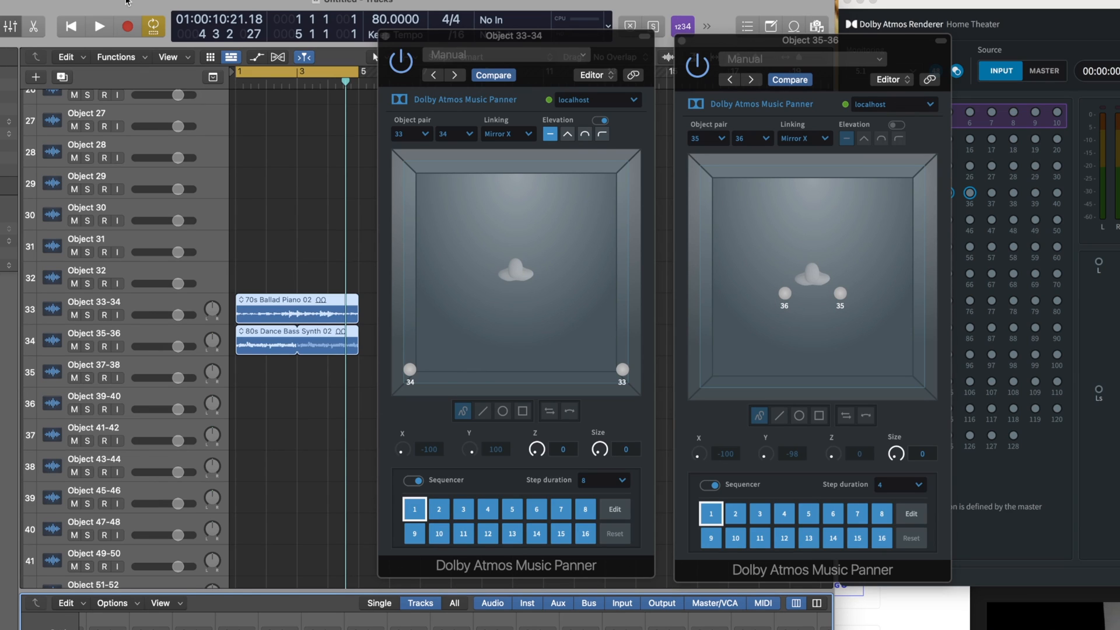
{"action": "left_click", "coordinate": [99, 26]}
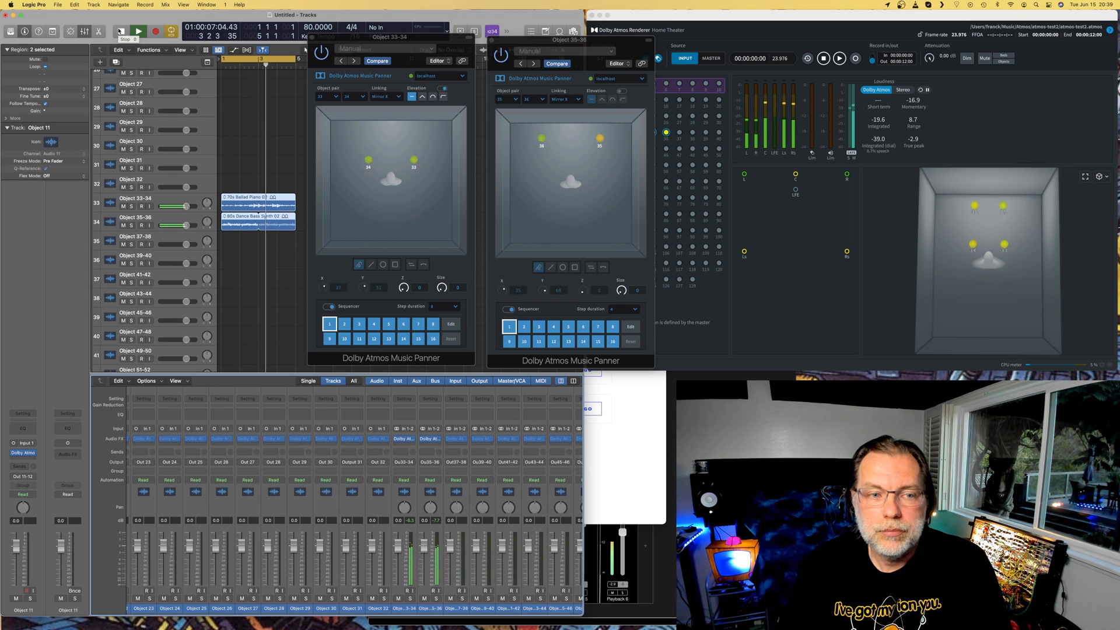
Stop Logic Pro playback so the renderer room view clears the piano and synth objects
{"action": "left_click", "coordinate": [138, 31]}
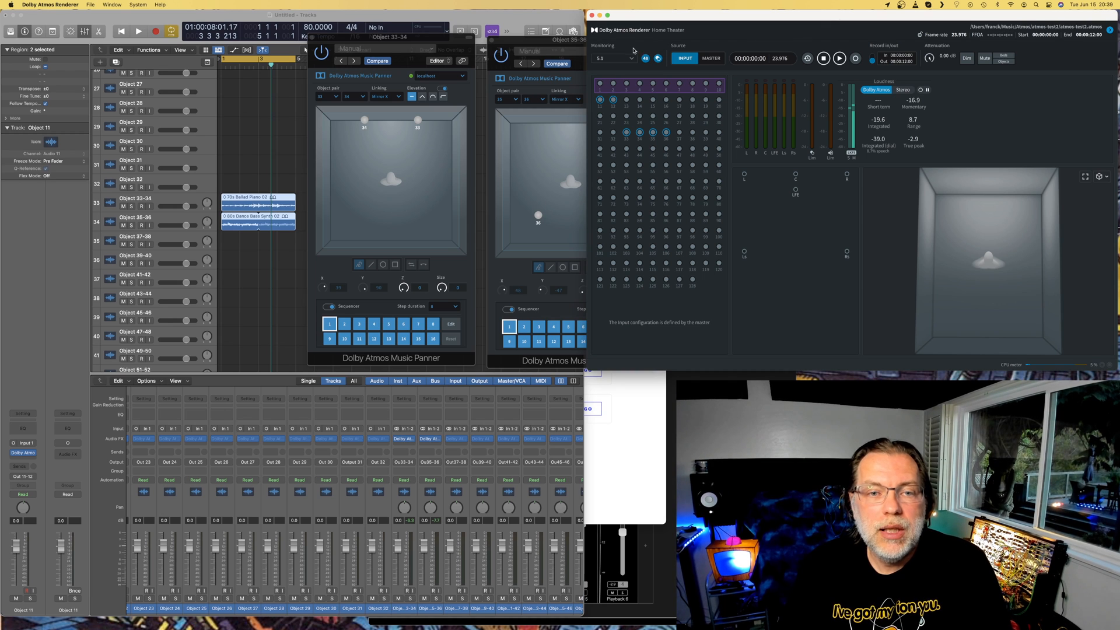
{"action": "mouse_move", "coordinate": [629, 142]}
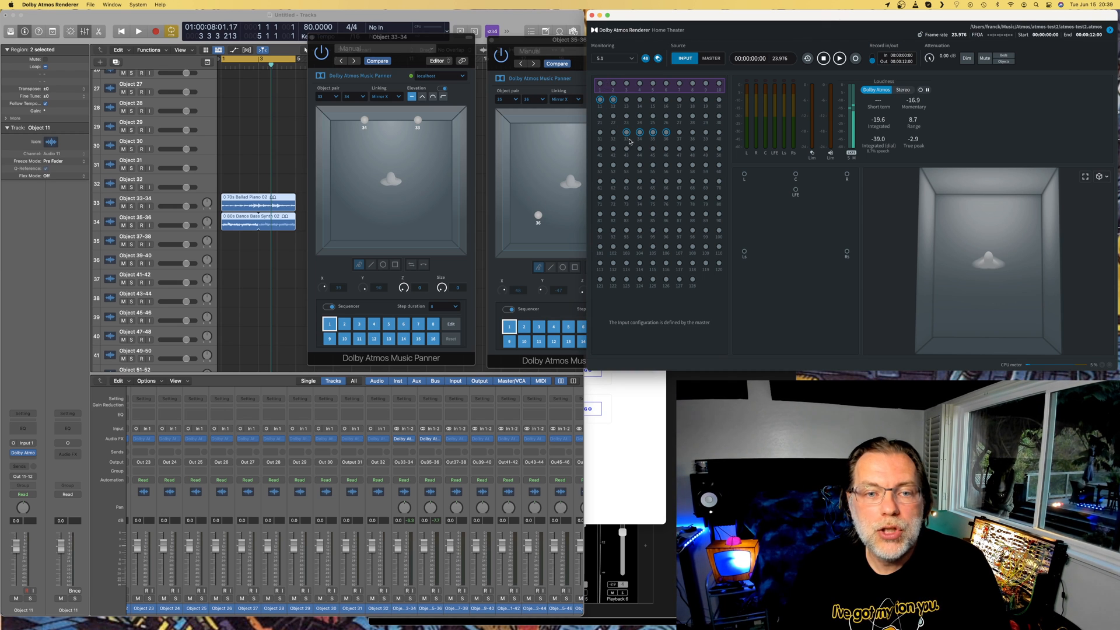
{"action": "mouse_move", "coordinate": [630, 141]}
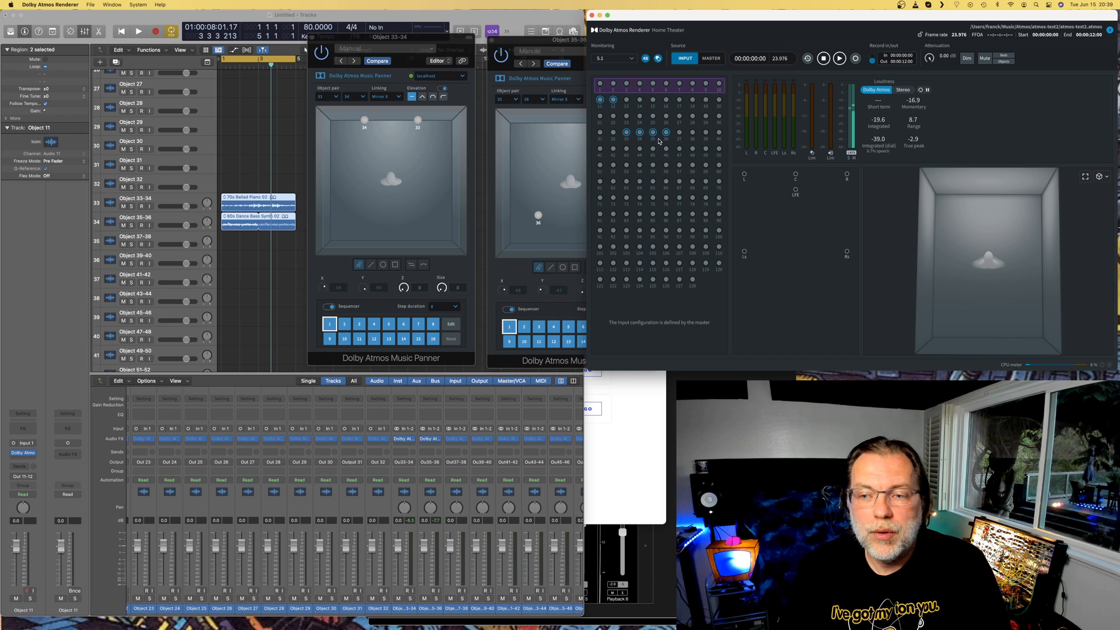
{"action": "mouse_move", "coordinate": [970, 207]}
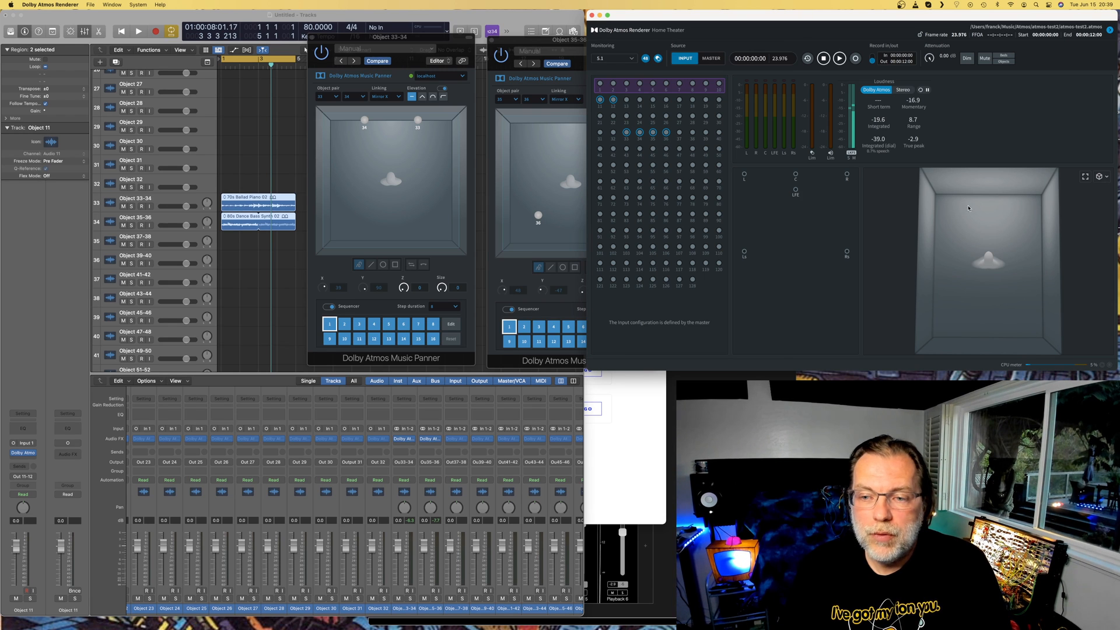
{"action": "mouse_move", "coordinate": [945, 255]}
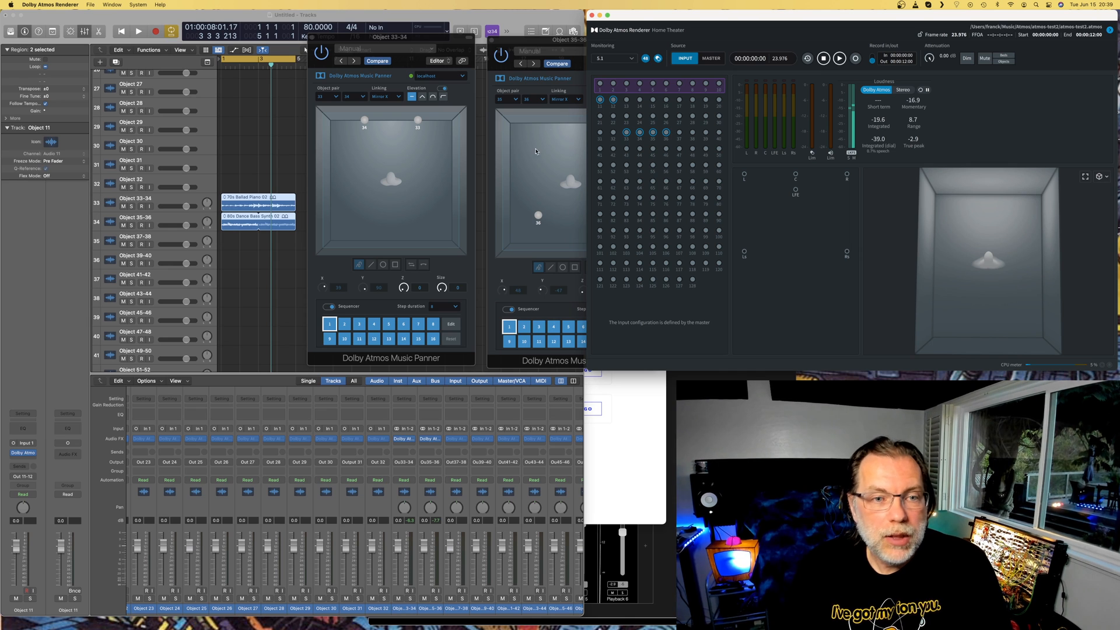
{"action": "mouse_move", "coordinate": [1010, 299]}
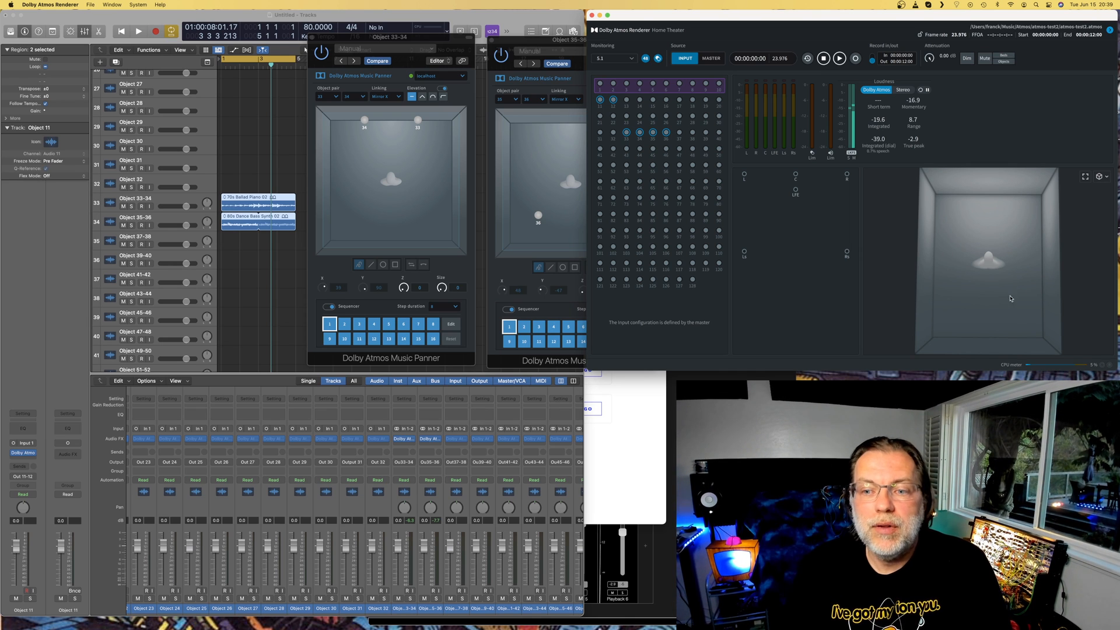
{"action": "mouse_move", "coordinate": [754, 255]}
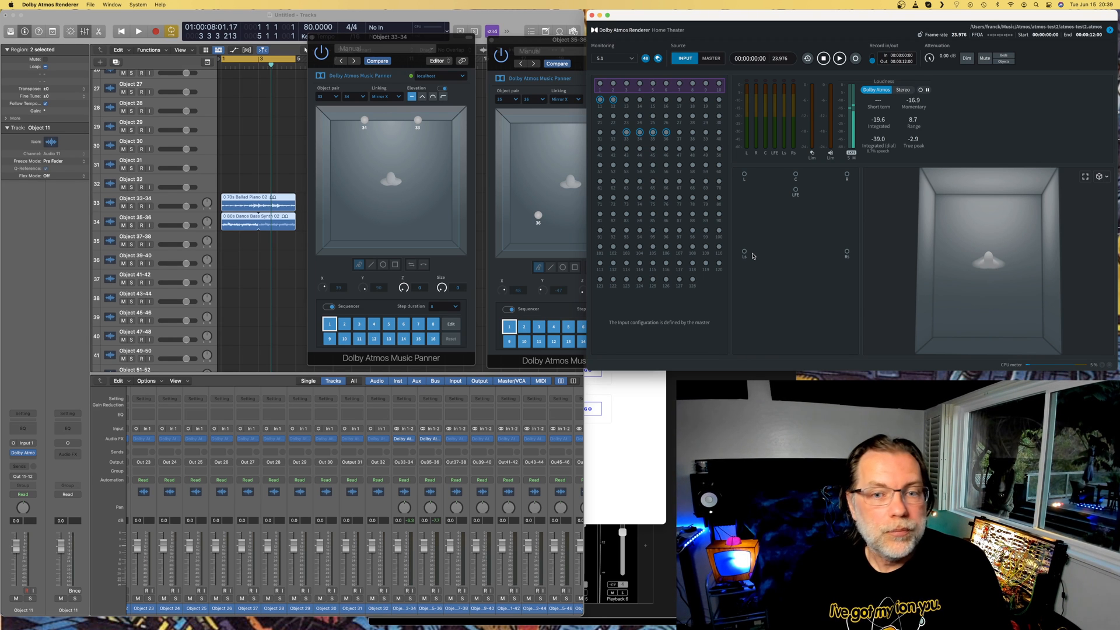
{"action": "mouse_move", "coordinate": [745, 257]}
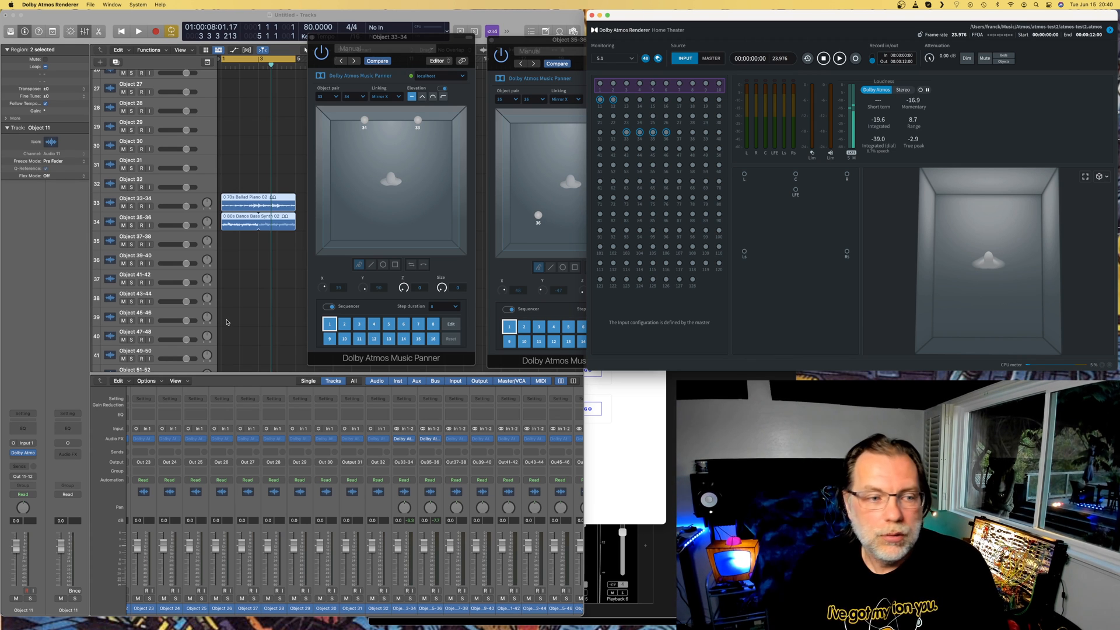
{"action": "mouse_move", "coordinate": [652, 356]}
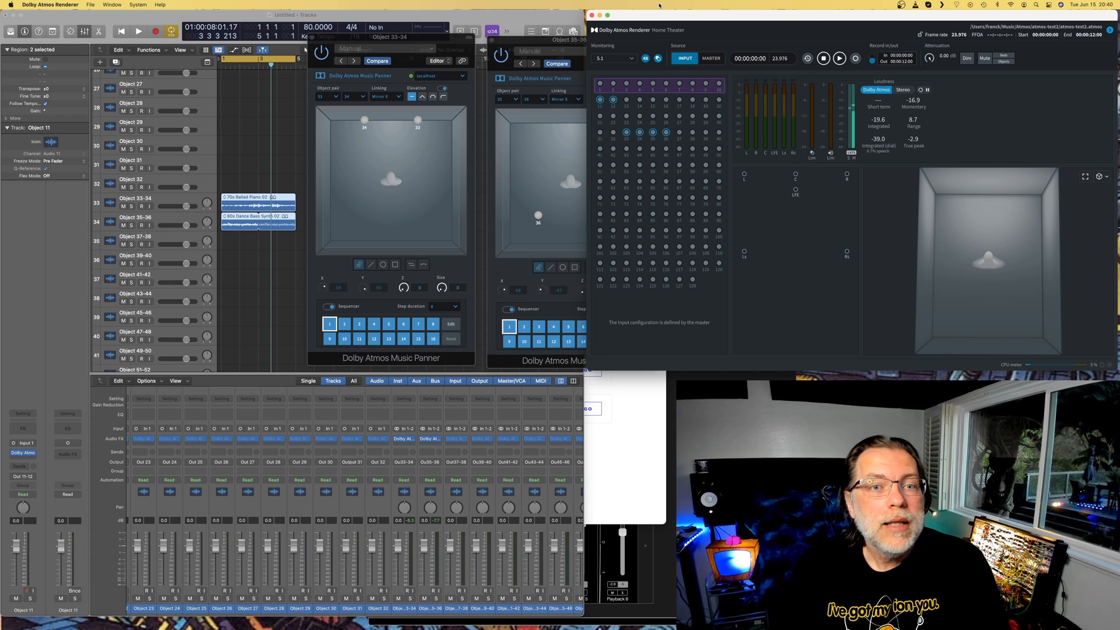
Open the Dolby Atmos Renderer application menu after reviewing inputs, loudness and room view
{"action": "left_click", "coordinate": [49, 4]}
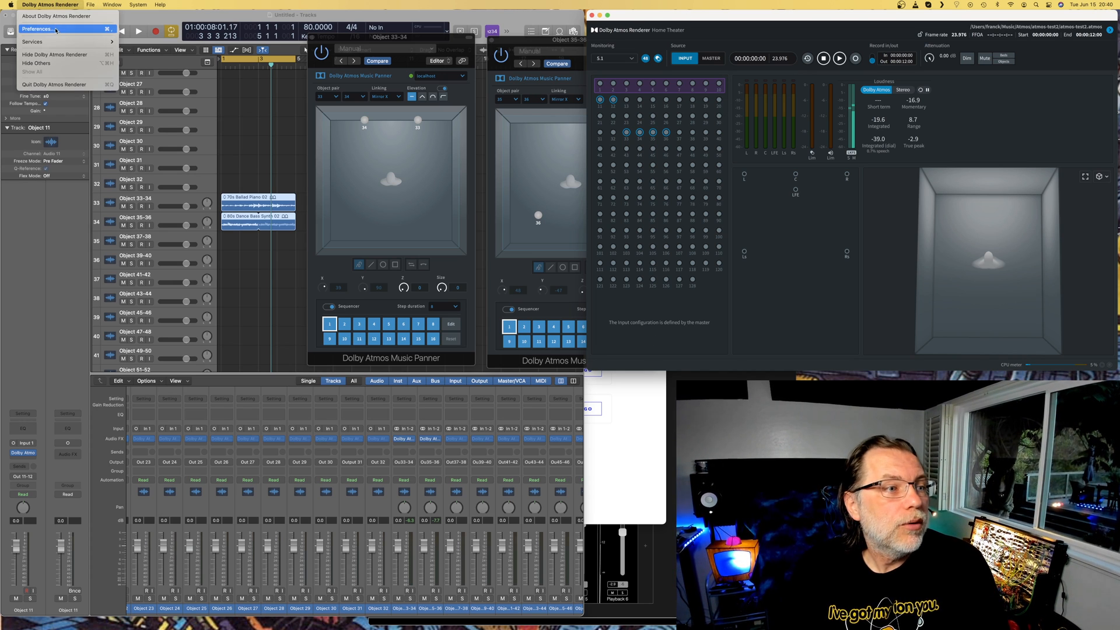
Review the renderer's Driver, MTC sync, Speaker and Headphone preferences, then cancel unchanged
{"action": "left_click", "coordinate": [36, 29]}
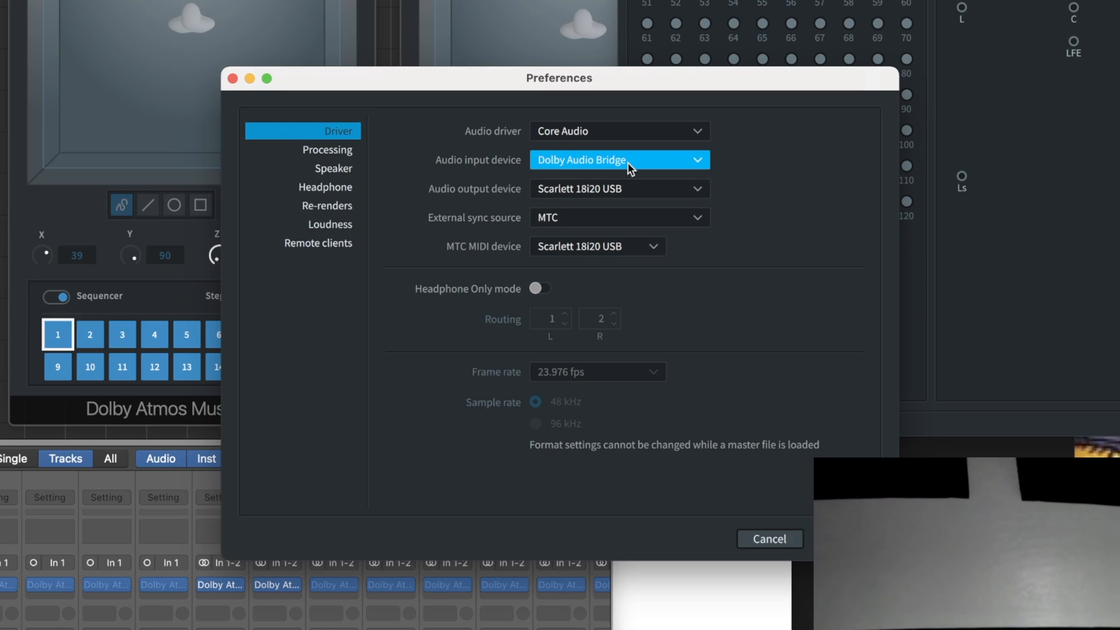
{"action": "mouse_move", "coordinate": [658, 118]}
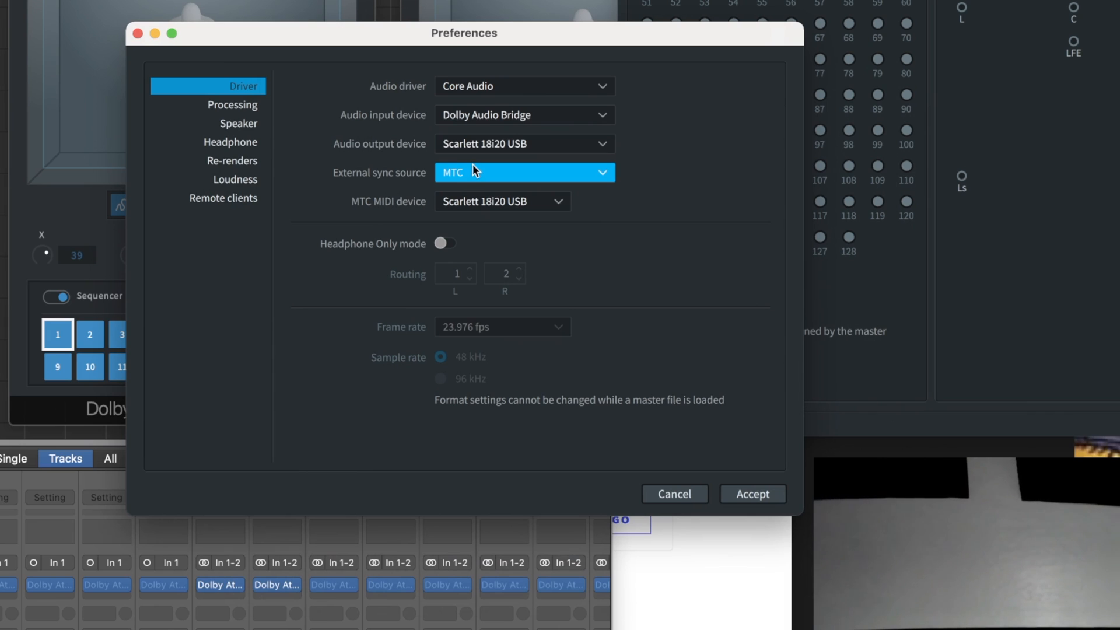
{"action": "mouse_move", "coordinate": [497, 177]}
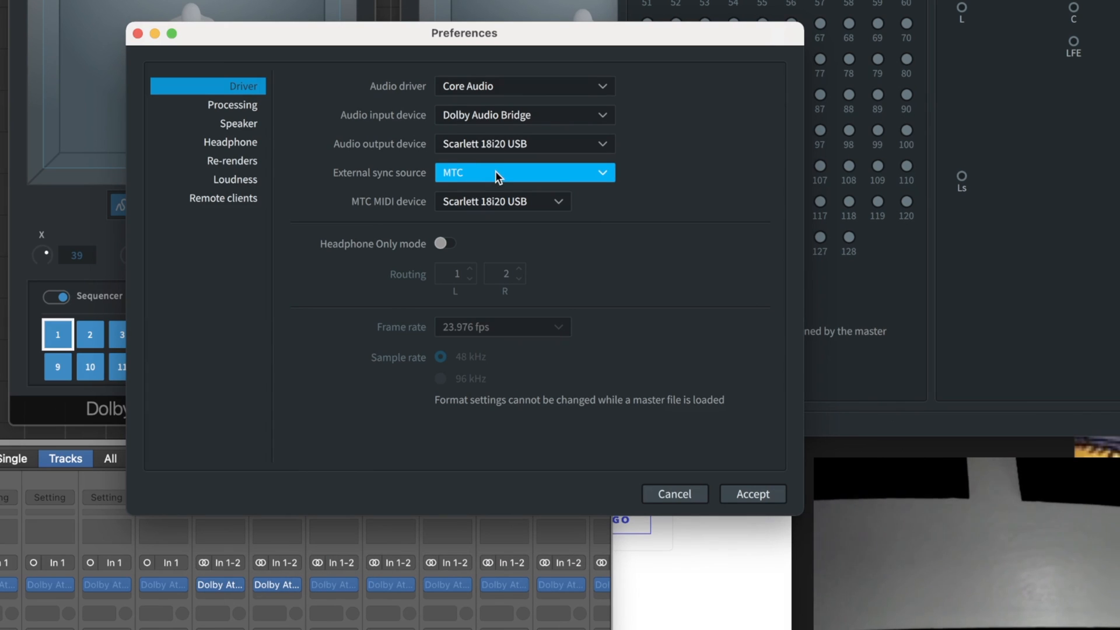
{"action": "left_click", "coordinate": [524, 172]}
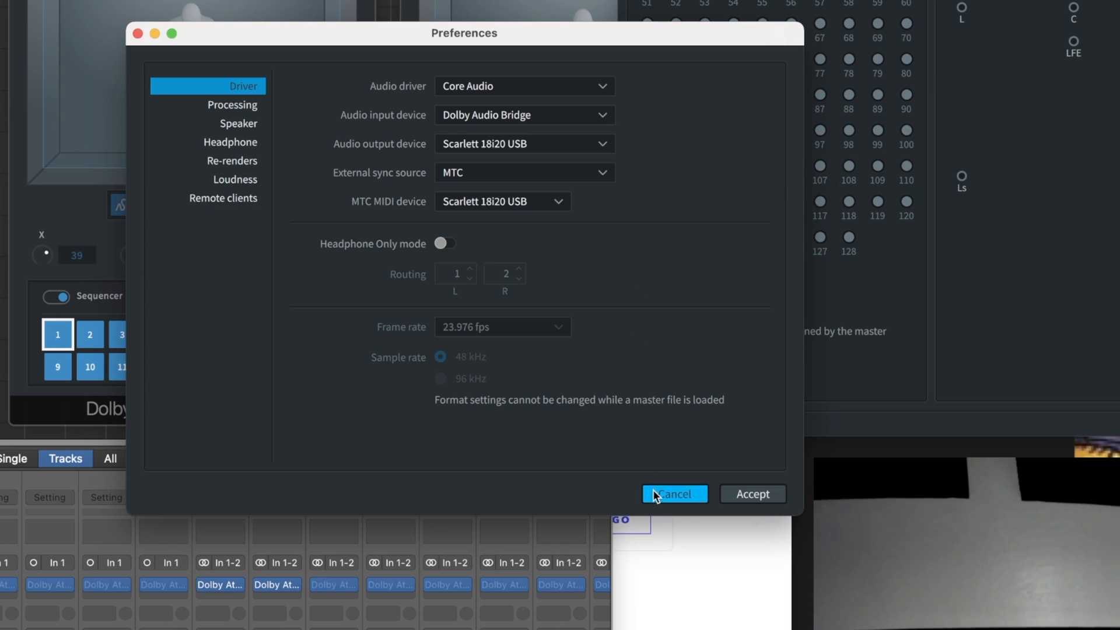
{"action": "mouse_move", "coordinate": [238, 123]}
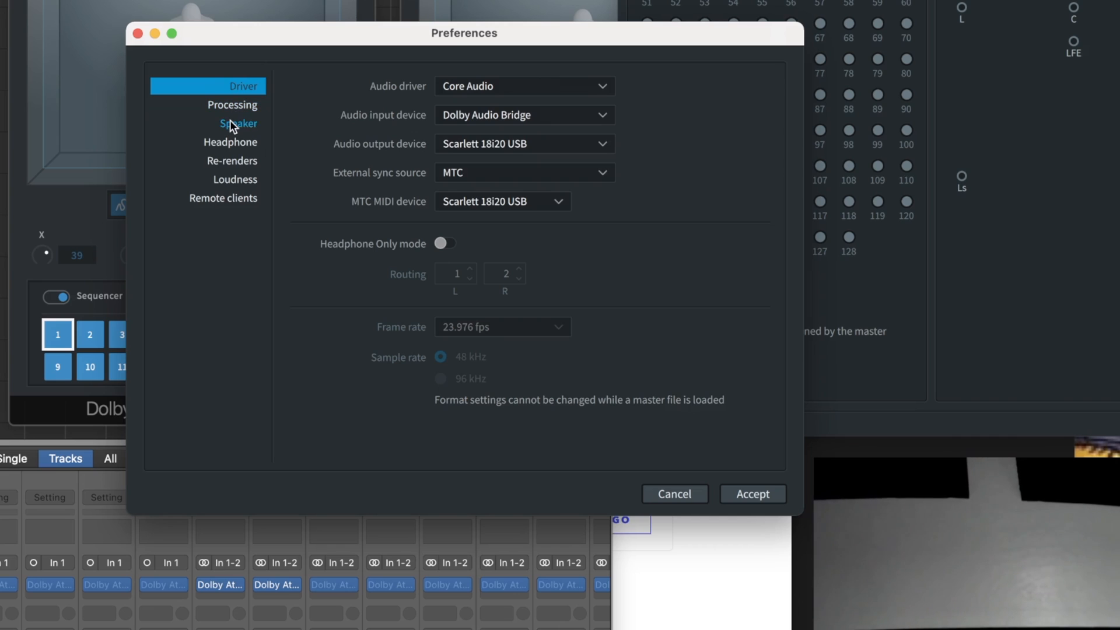
{"action": "left_click", "coordinate": [238, 123]}
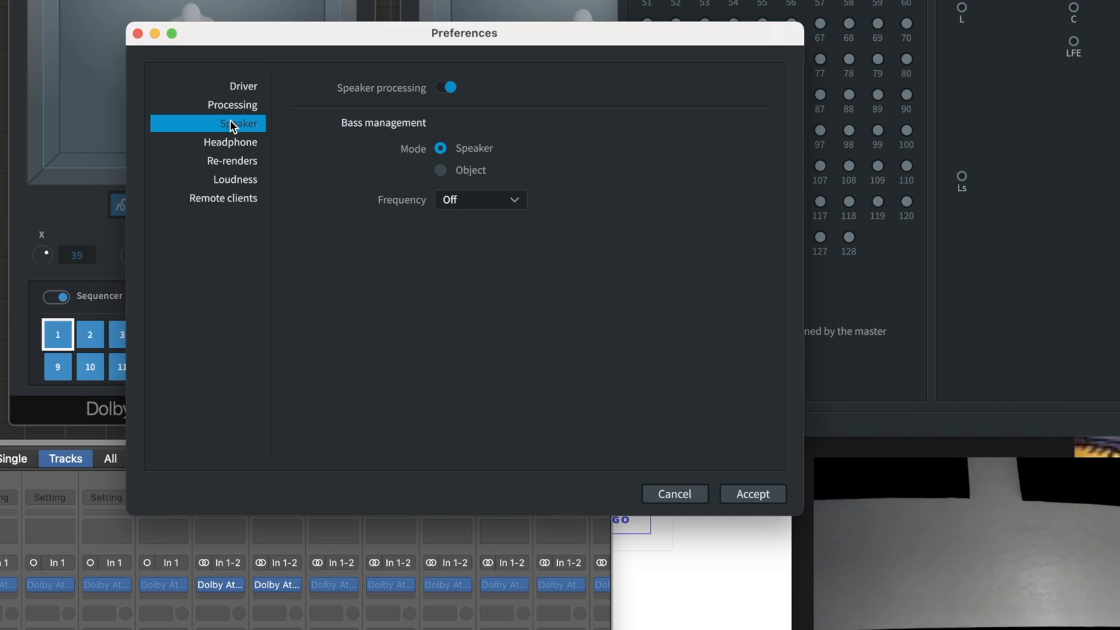
{"action": "left_click", "coordinate": [230, 141]}
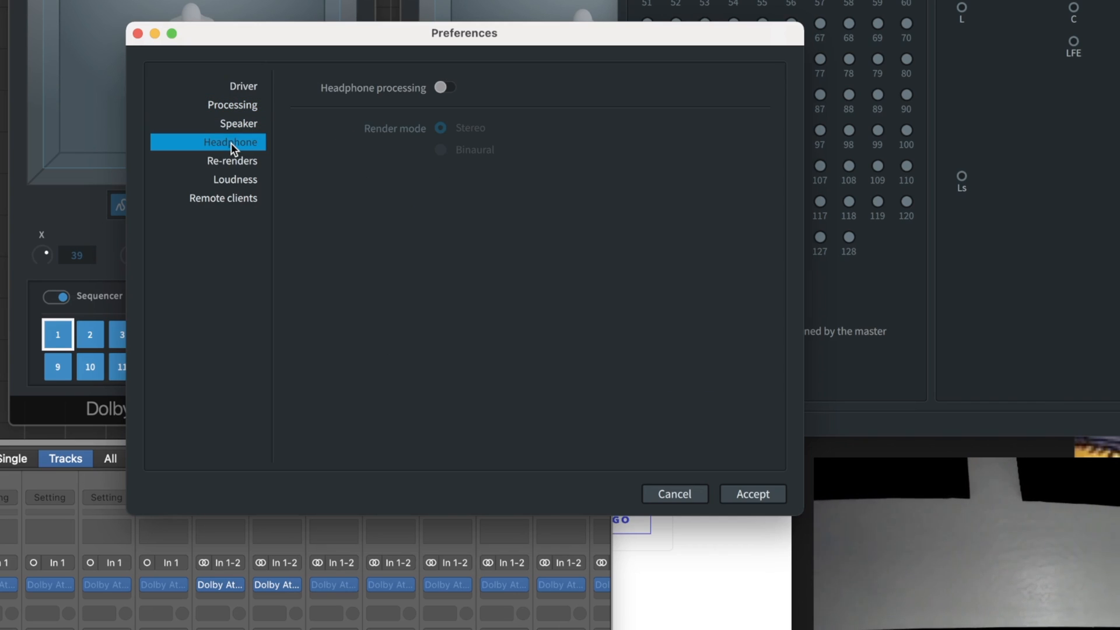
{"action": "mouse_move", "coordinate": [424, 340]}
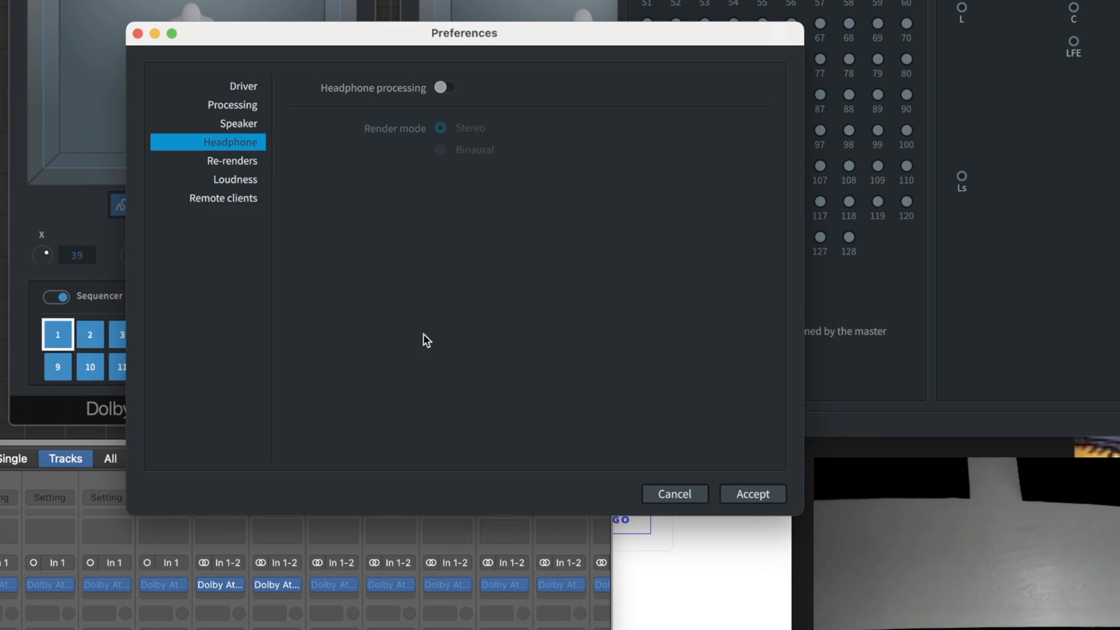
{"action": "left_click", "coordinate": [752, 494]}
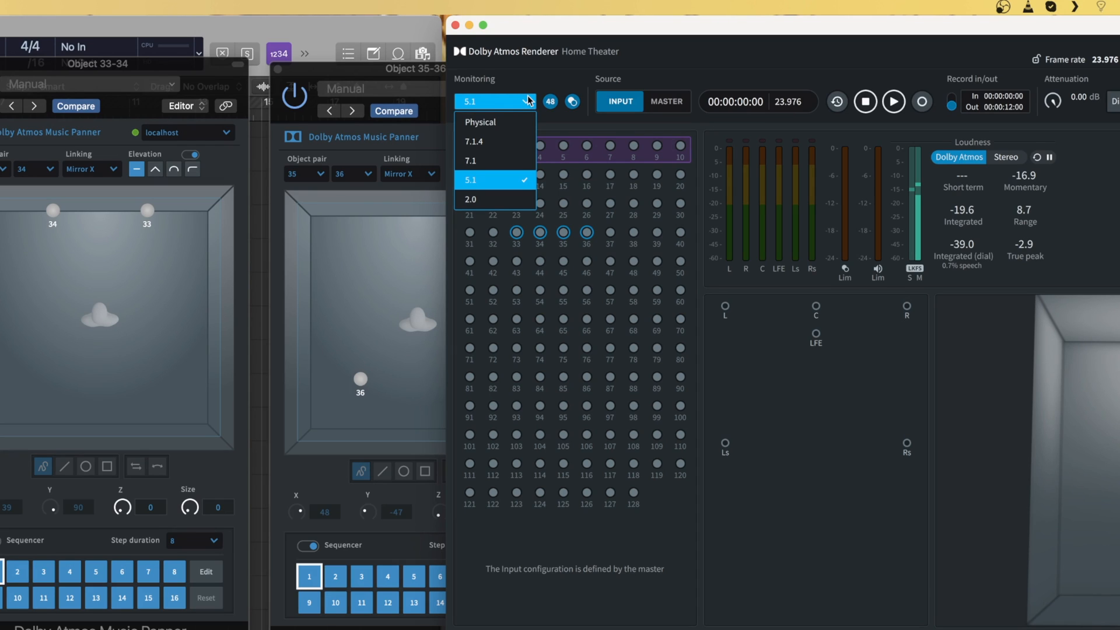
{"action": "mouse_move", "coordinate": [504, 140]}
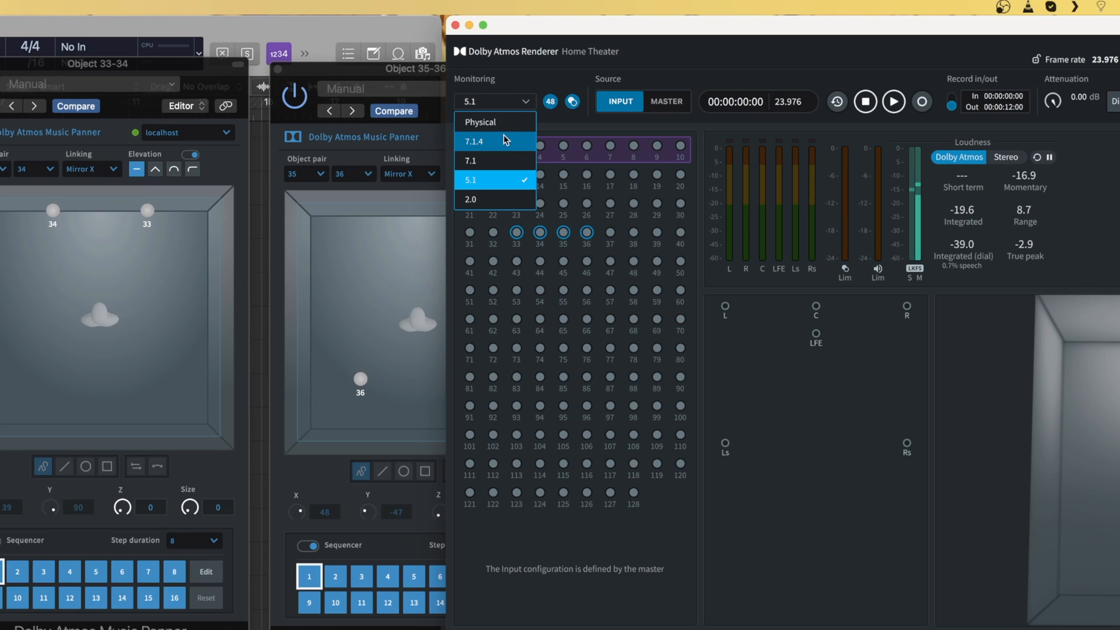
{"action": "mouse_move", "coordinate": [495, 122]}
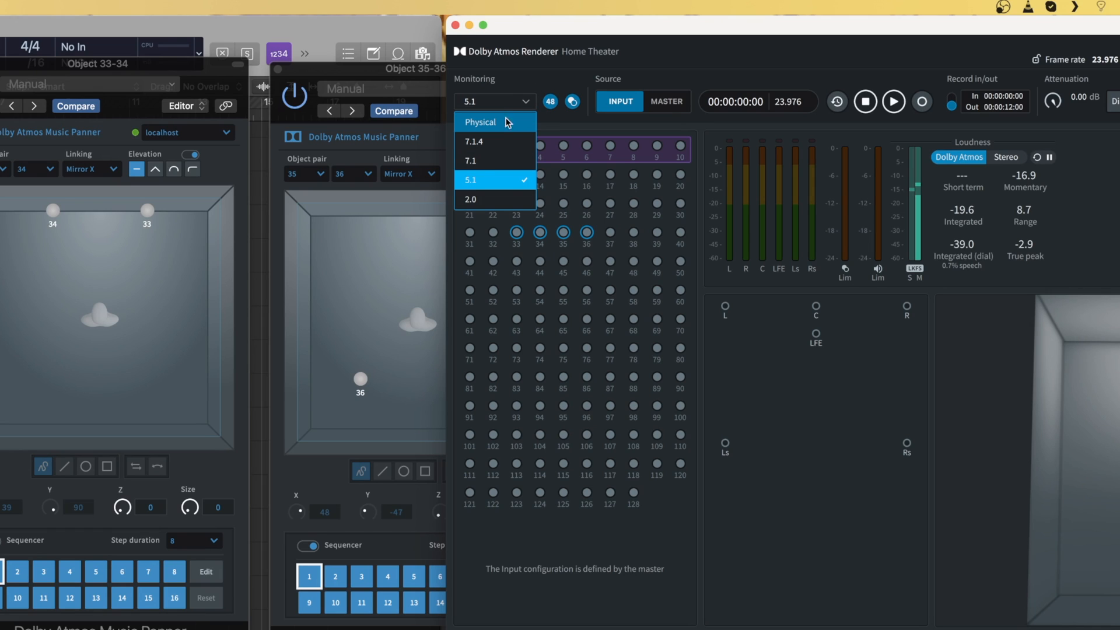
{"action": "mouse_move", "coordinate": [651, 64]}
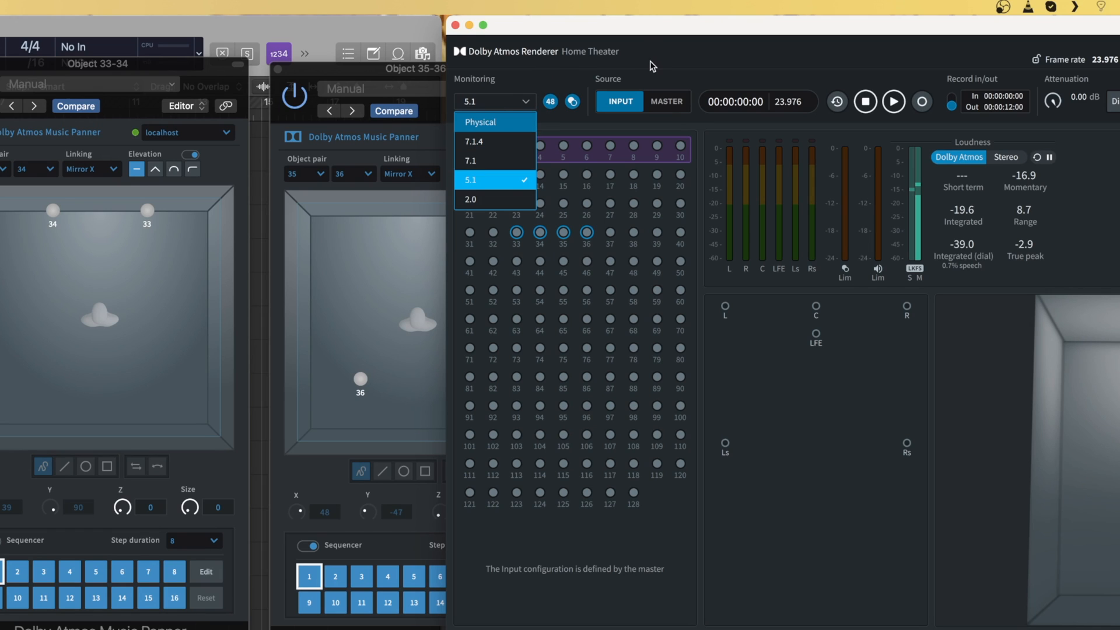
Choose 5.1 as the Dolby Atmos Renderer monitoring layout
{"action": "left_click", "coordinate": [470, 179]}
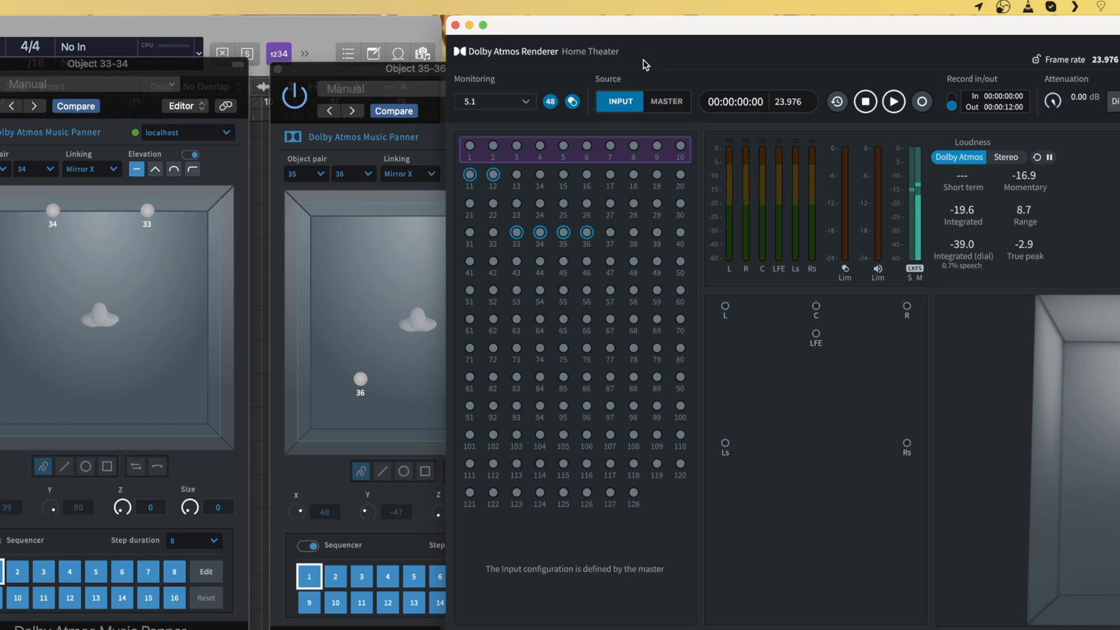
{"action": "left_click", "coordinate": [495, 101]}
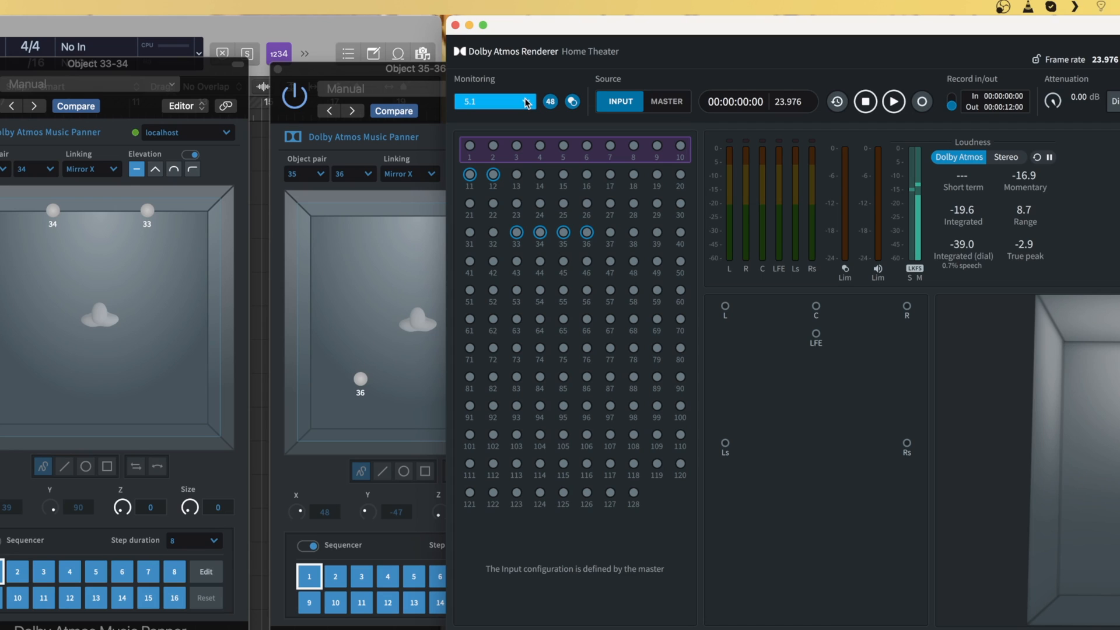
{"action": "left_click", "coordinate": [494, 101]}
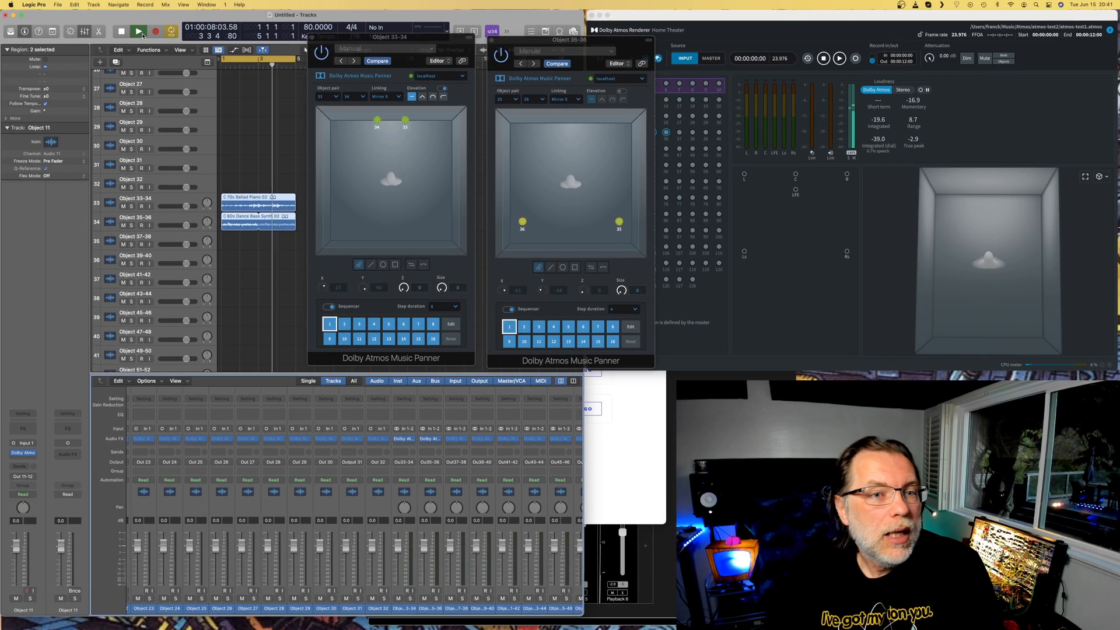
Stop the playing Atmos session from Logic Pro's control bar
{"action": "left_click", "coordinate": [137, 32]}
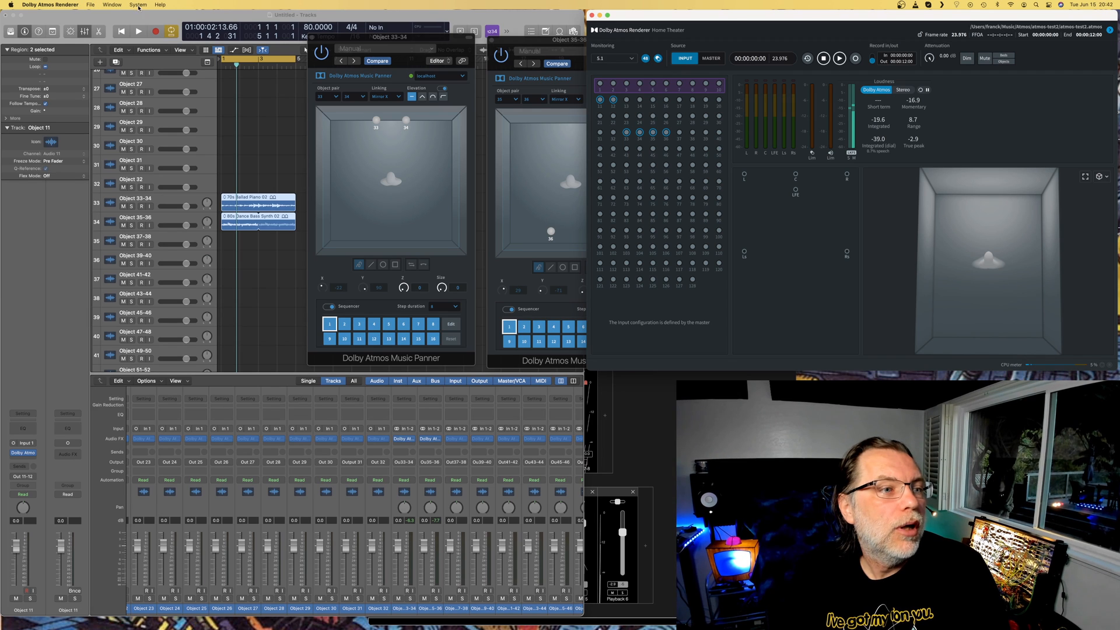
{"action": "left_click", "coordinate": [111, 4]}
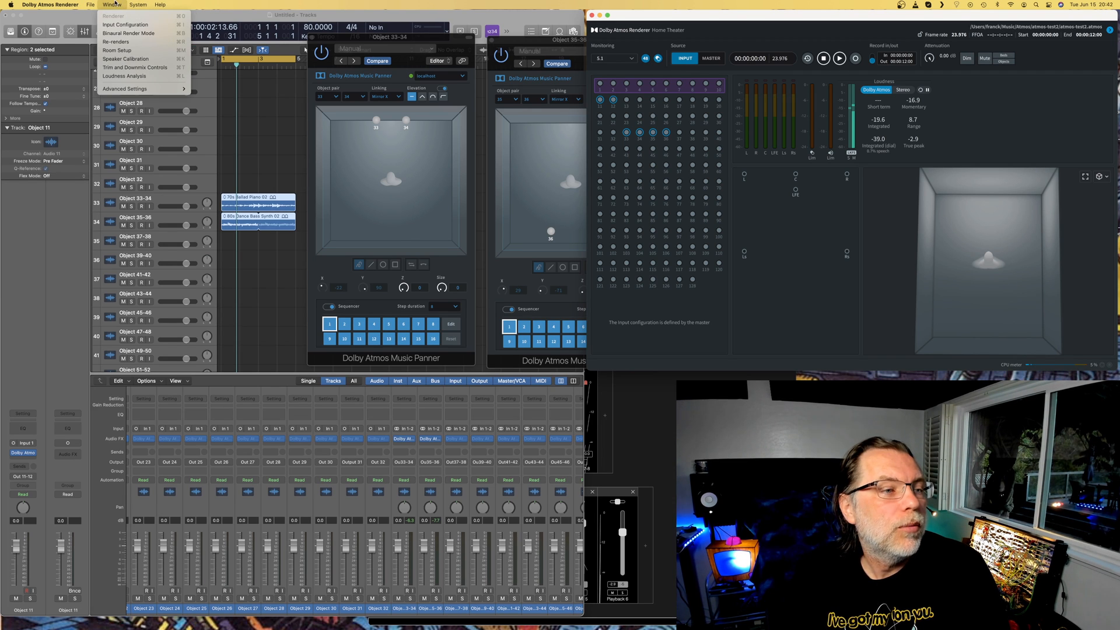
{"action": "mouse_move", "coordinate": [125, 51]}
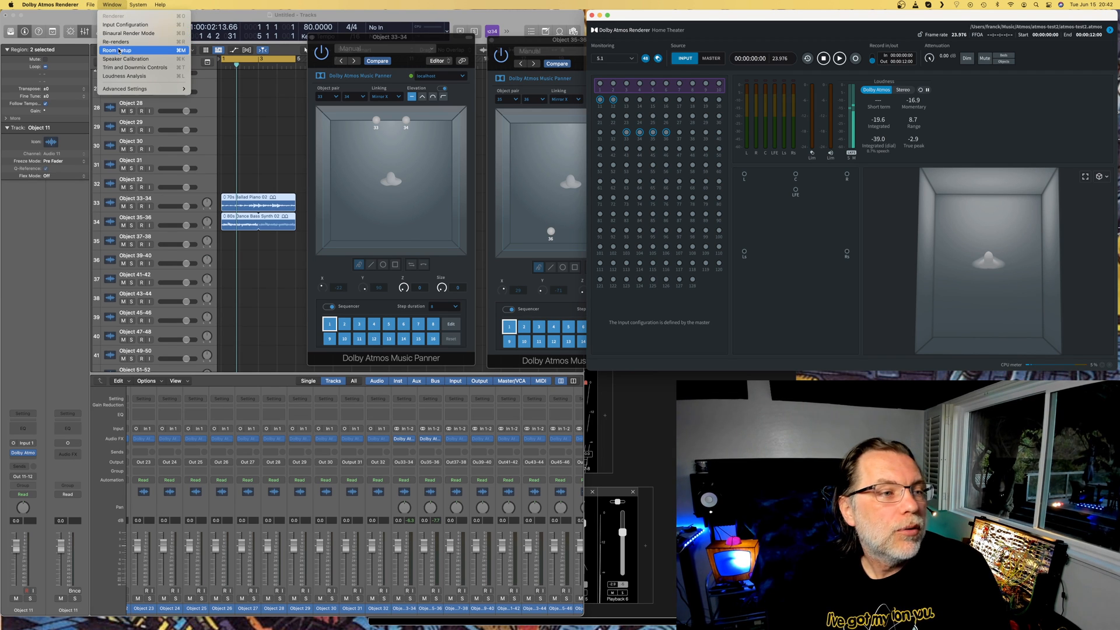
{"action": "left_click", "coordinate": [118, 50]}
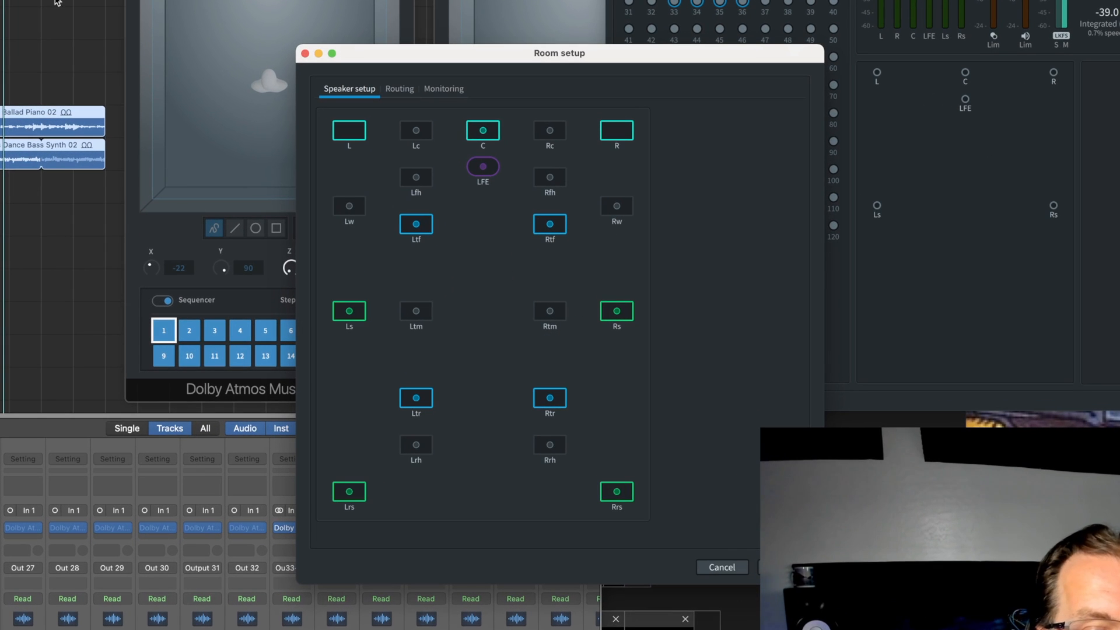
{"action": "left_click", "coordinate": [398, 88]}
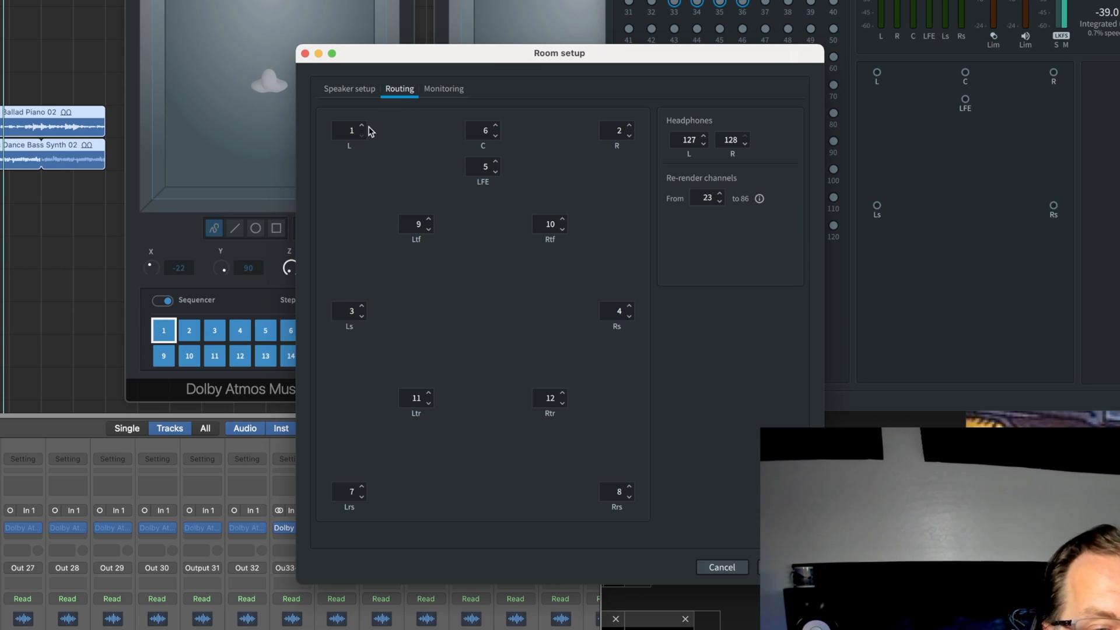
{"action": "mouse_move", "coordinate": [379, 137]}
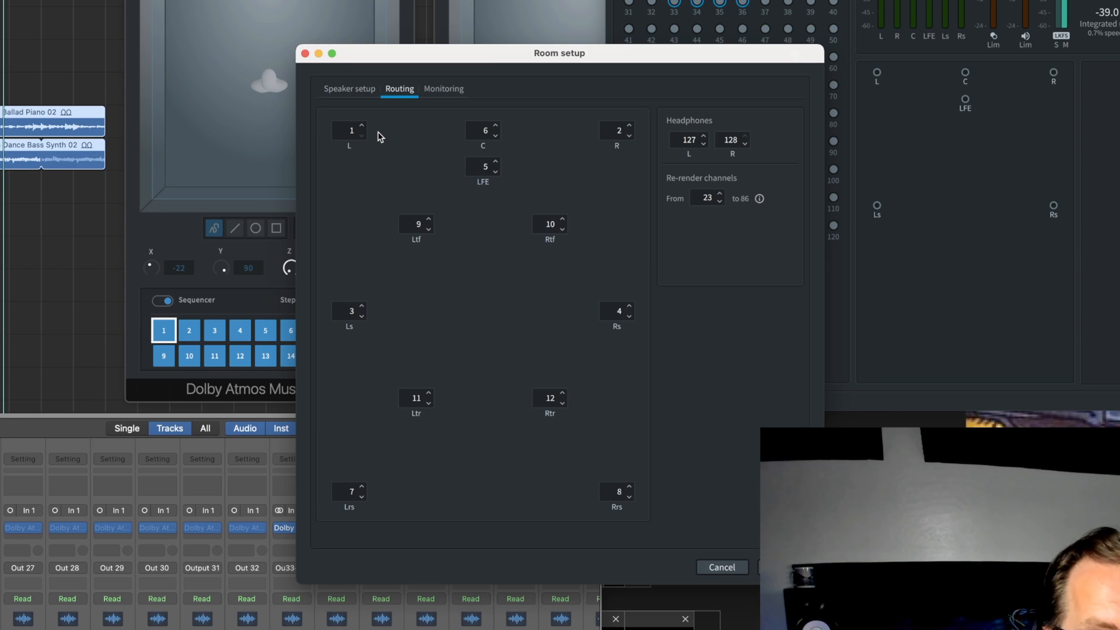
{"action": "left_click", "coordinate": [443, 88]}
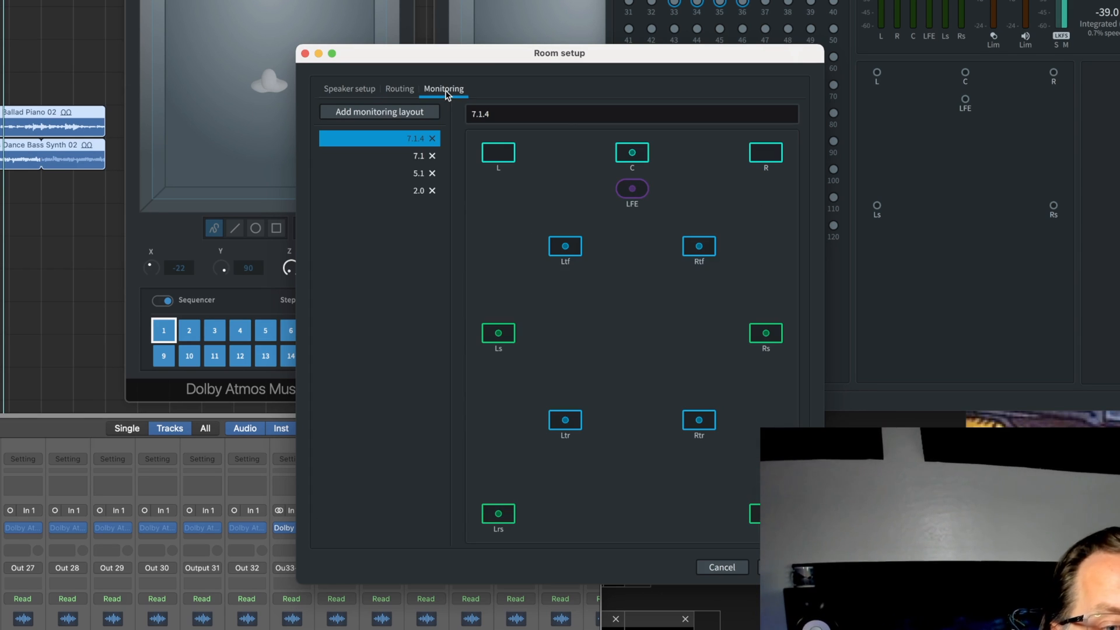
{"action": "left_click", "coordinate": [379, 173]}
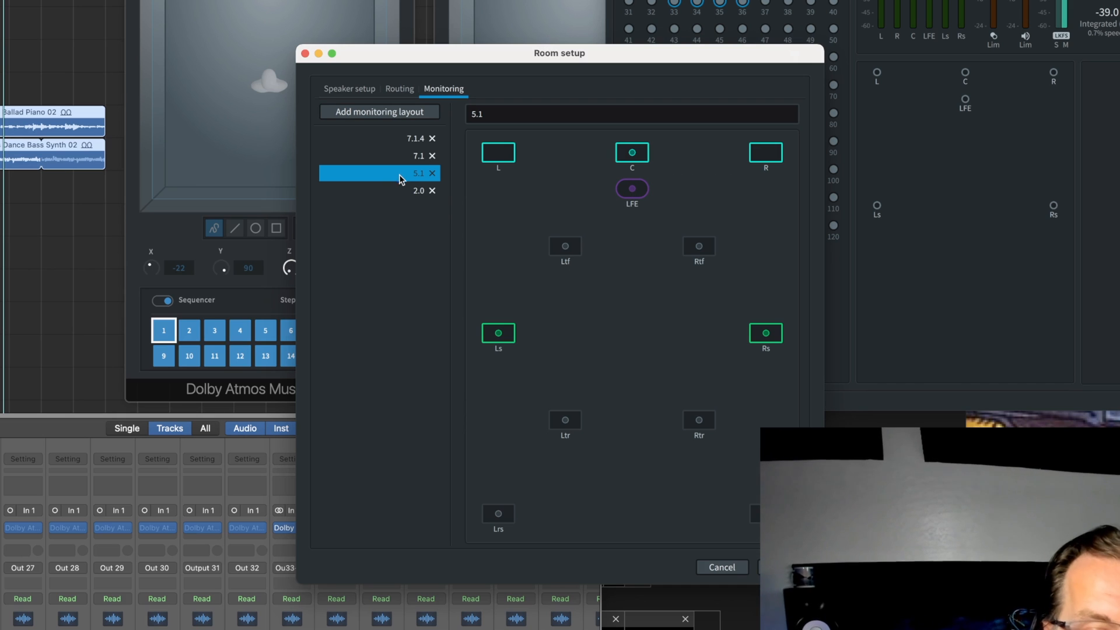
{"action": "mouse_move", "coordinate": [497, 213]}
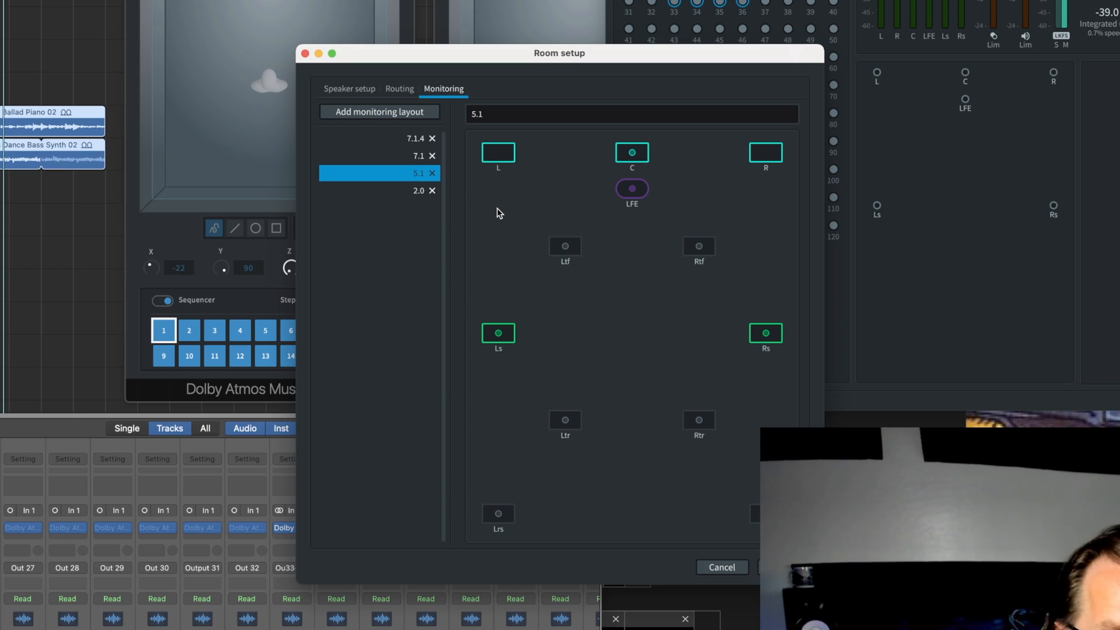
{"action": "mouse_move", "coordinate": [675, 573]}
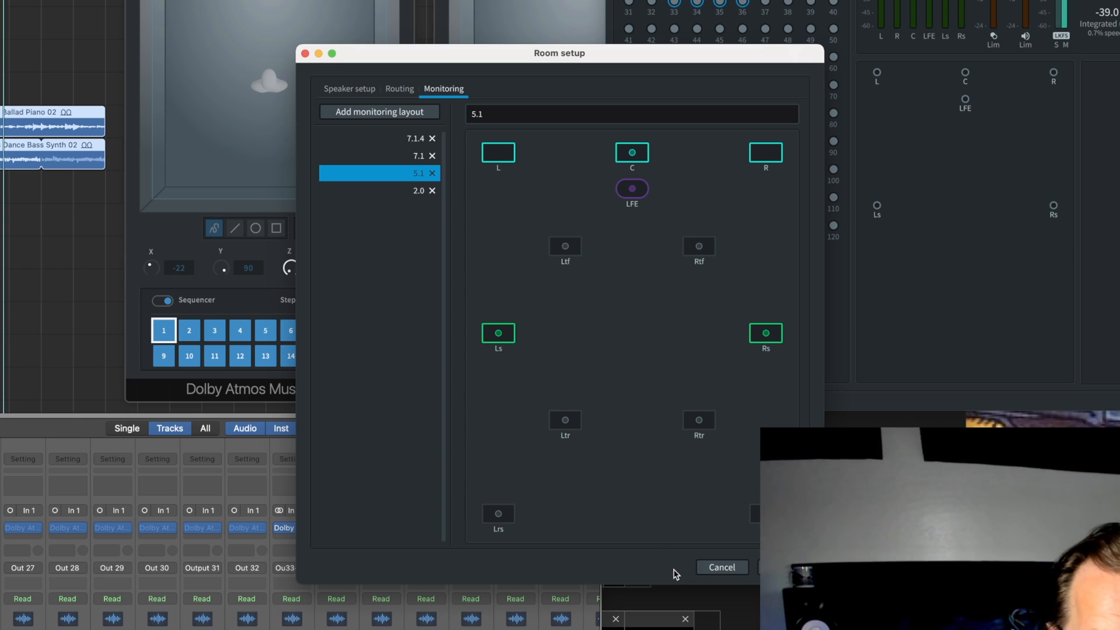
{"action": "left_click", "coordinate": [722, 567]}
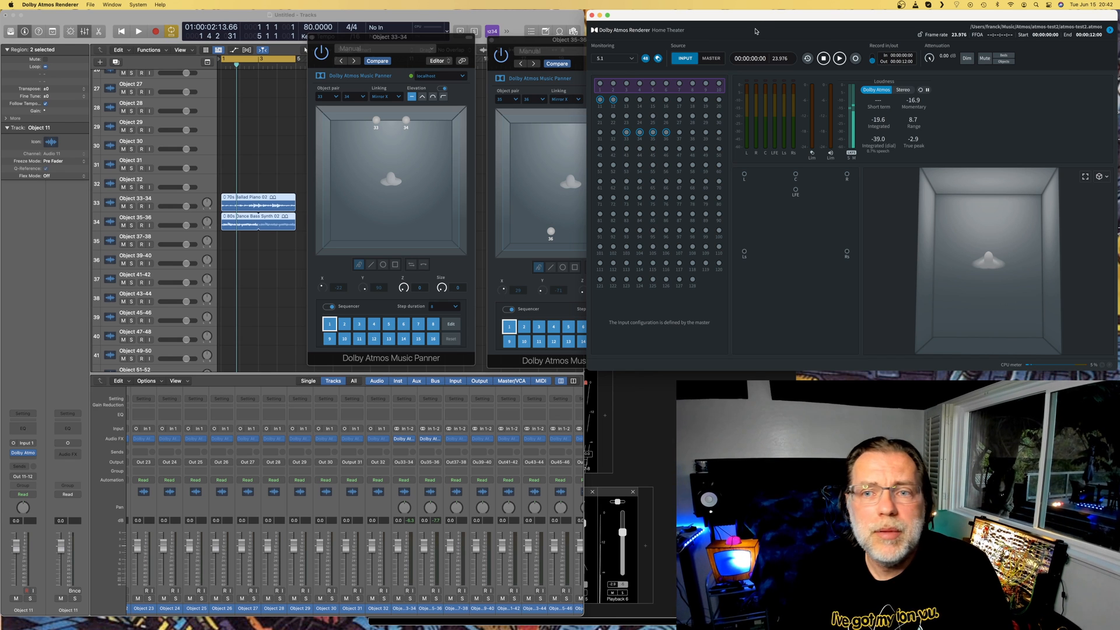
{"action": "mouse_move", "coordinate": [750, 28]}
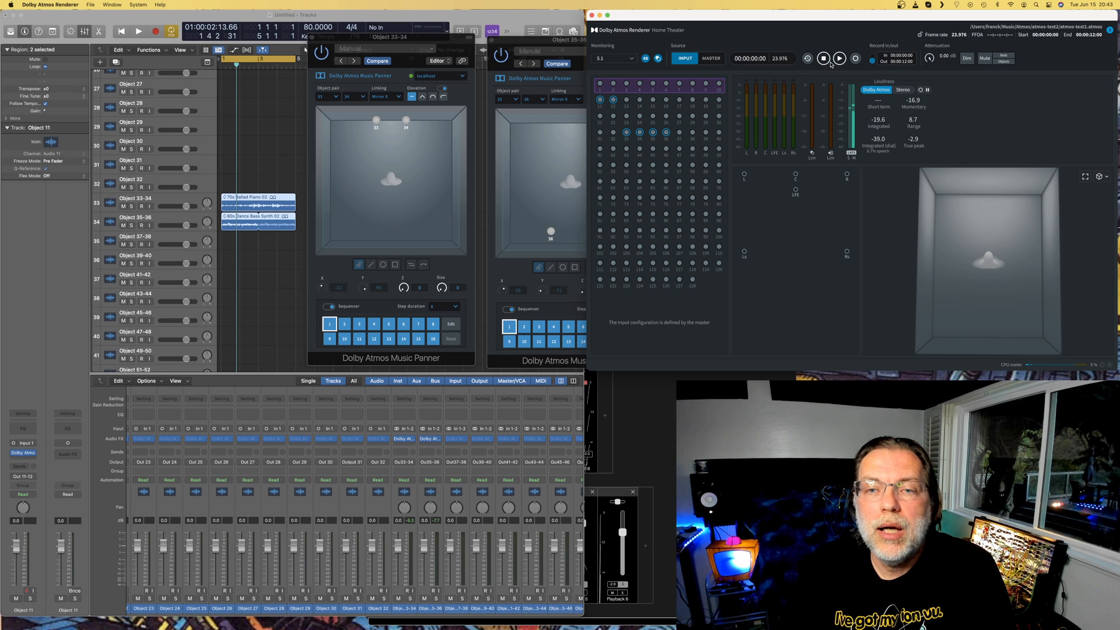
Arm the Dolby Atmos Renderer transport to record the incoming mix as a master
{"action": "left_click", "coordinate": [855, 58]}
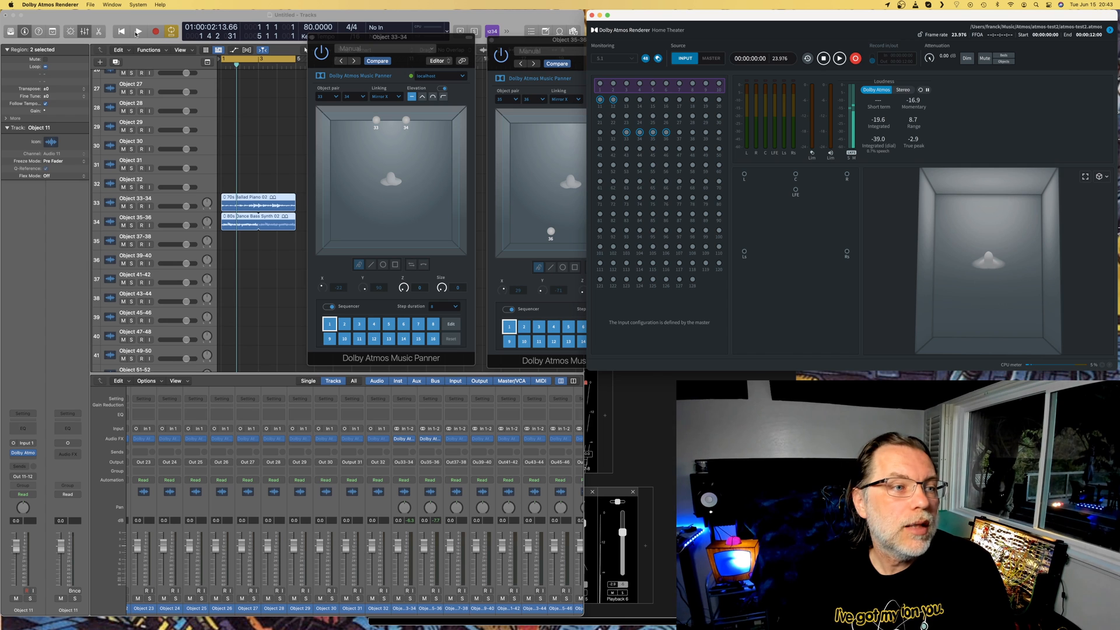
Record Logic Pro's playback into the renderer master, stop recording, and switch the source to the master
{"action": "left_click", "coordinate": [137, 31]}
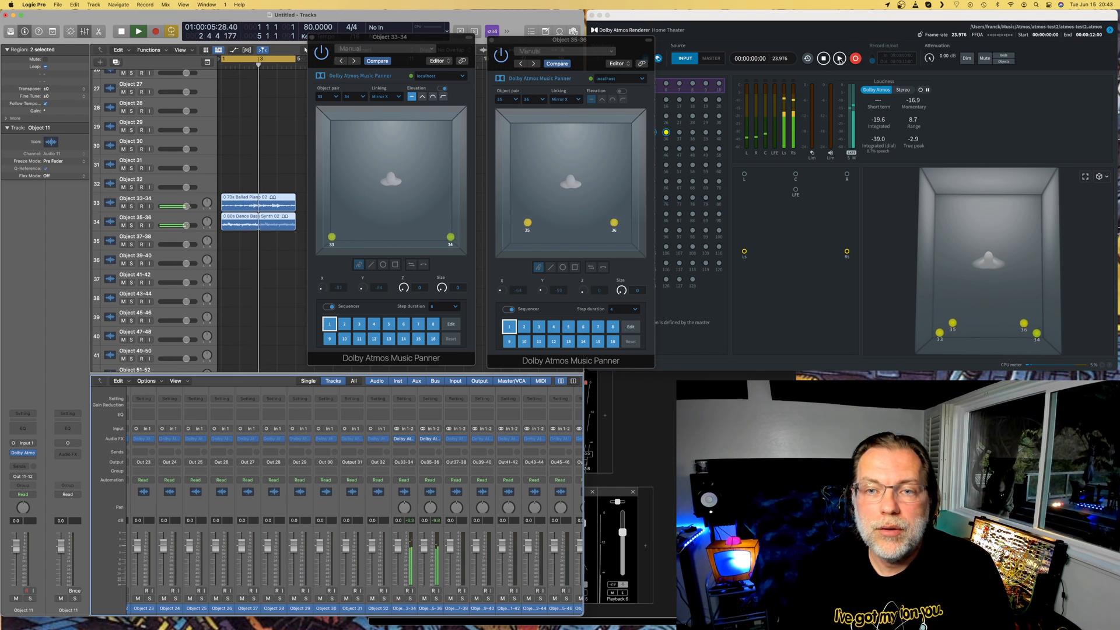
{"action": "left_click", "coordinate": [137, 32]}
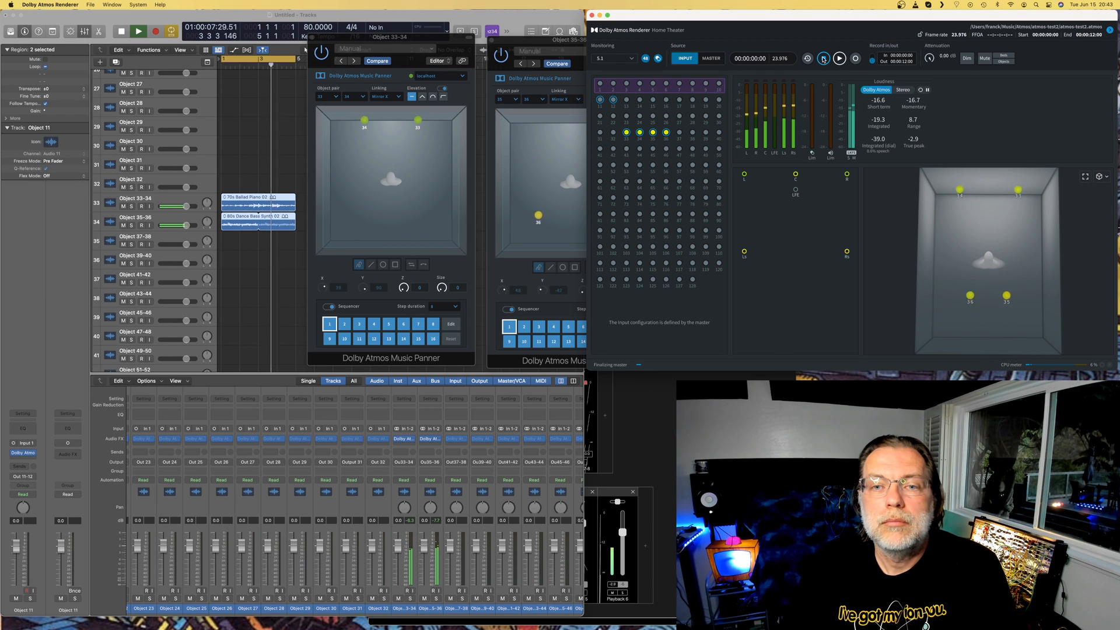
{"action": "left_click", "coordinate": [137, 31]}
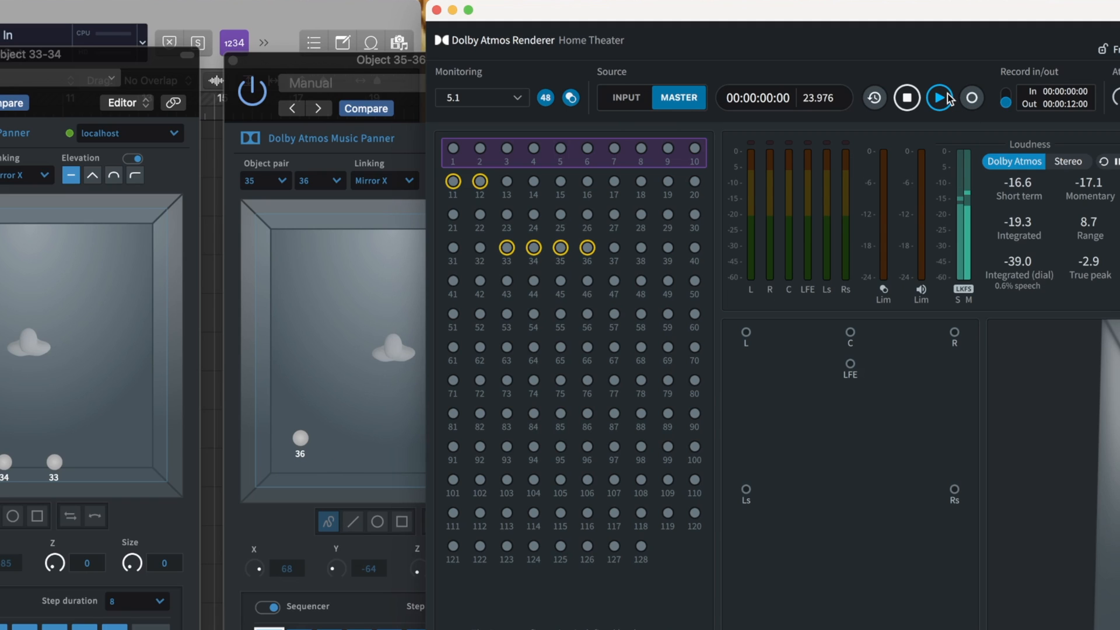
Play the recorded master in the Dolby Atmos Renderer, then stop playback
{"action": "left_click", "coordinate": [940, 98]}
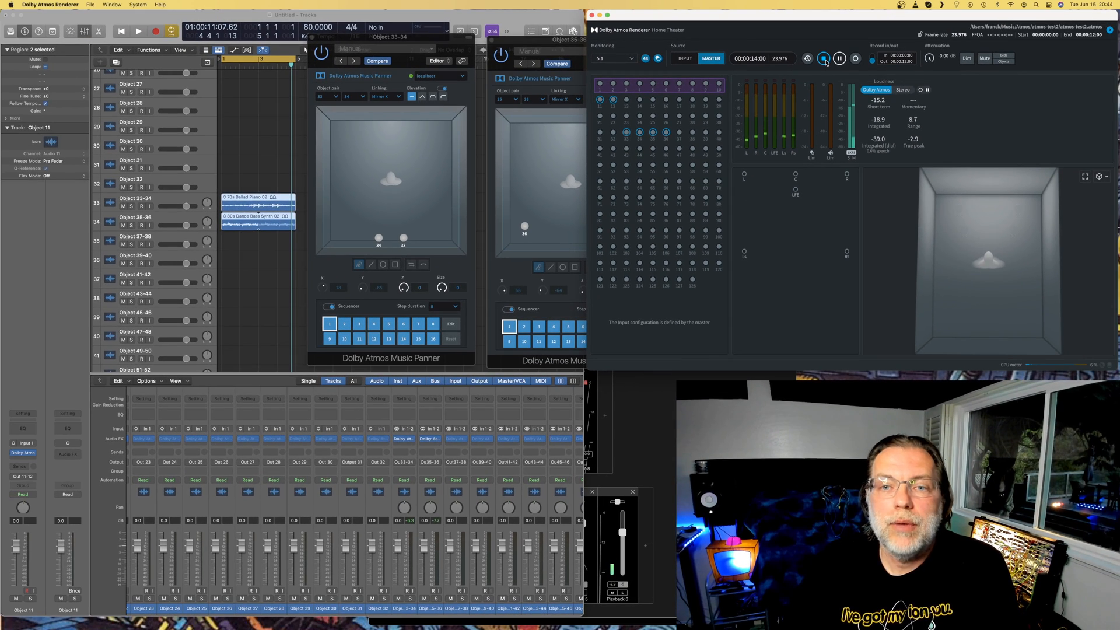
{"action": "left_click", "coordinate": [824, 58]}
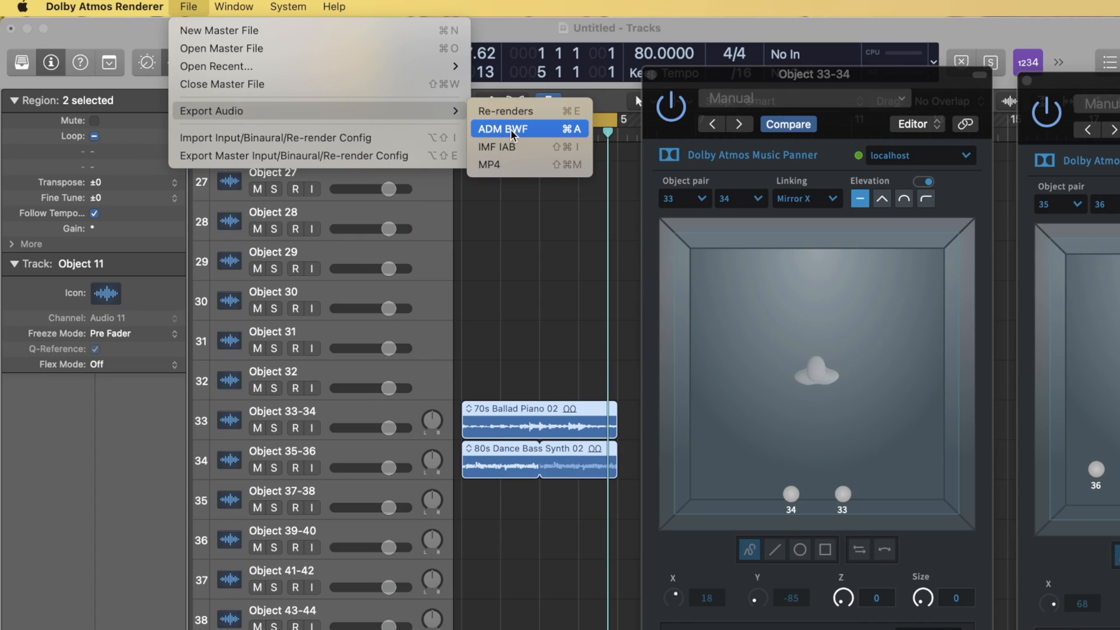
{"action": "mouse_move", "coordinate": [510, 147]}
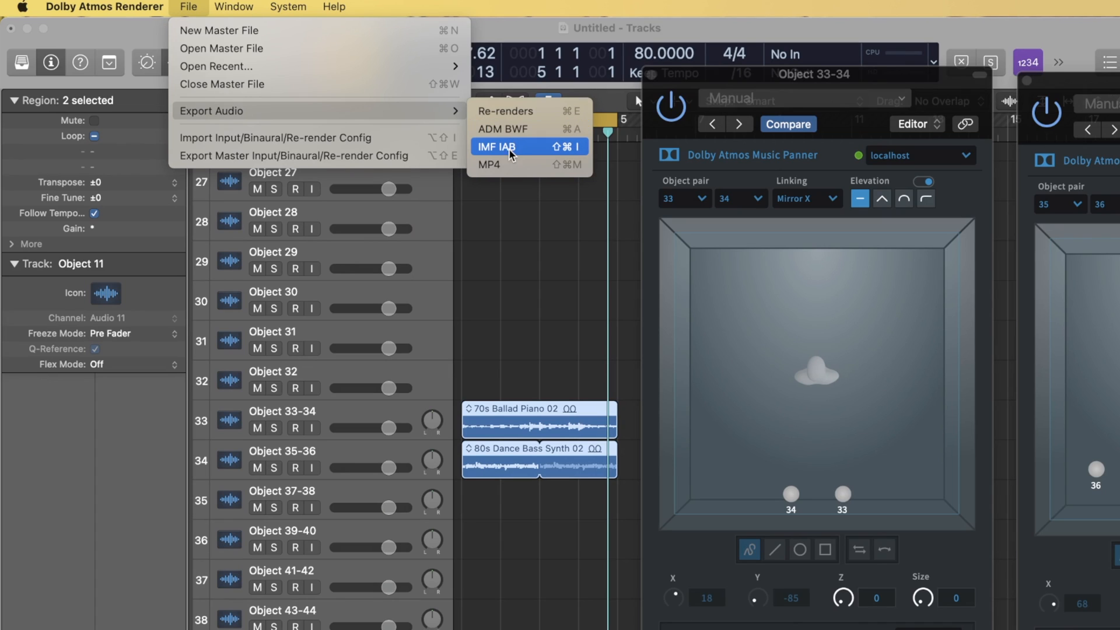
{"action": "mouse_move", "coordinate": [513, 165]}
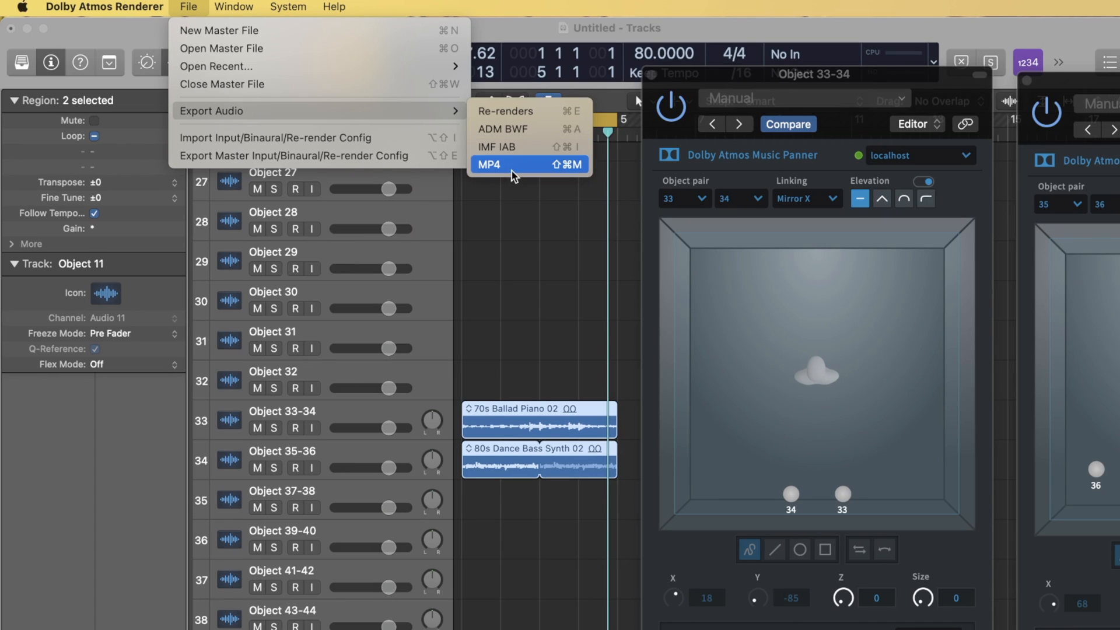